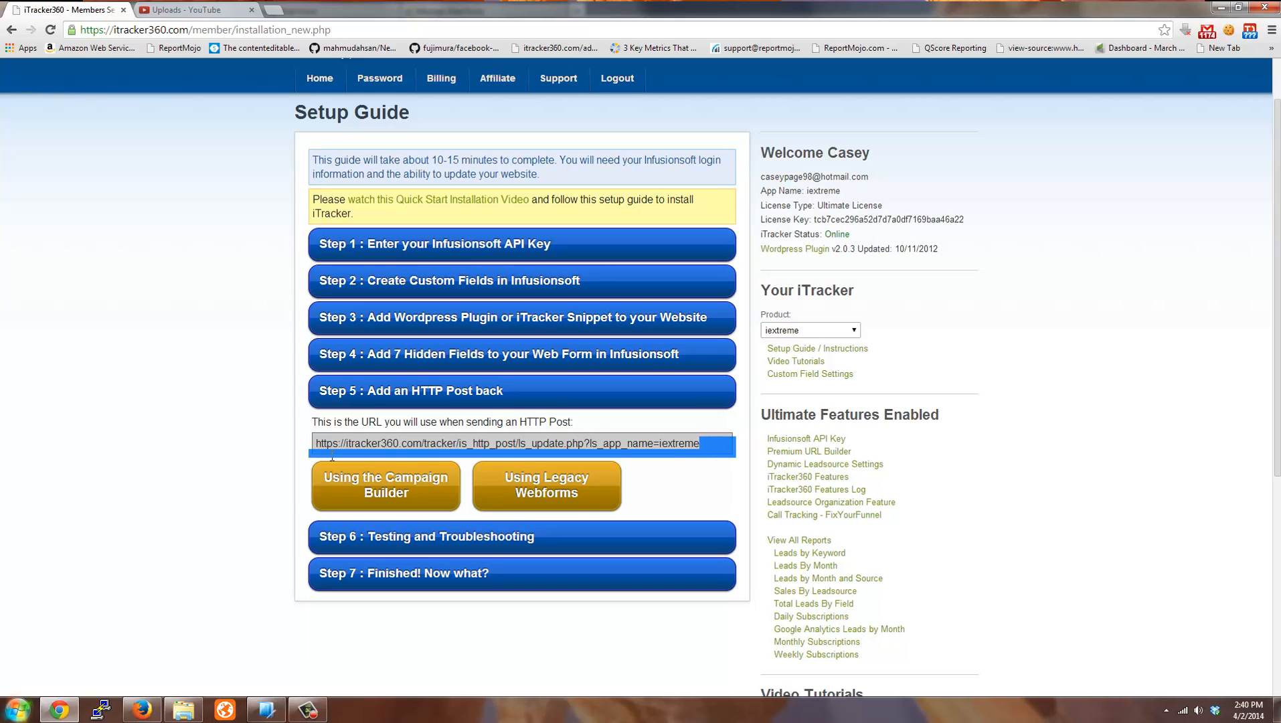
Select the iTracker360 HTTP Post URL and expand the 'Using the Campaign Builder' instructions.
click(384, 443)
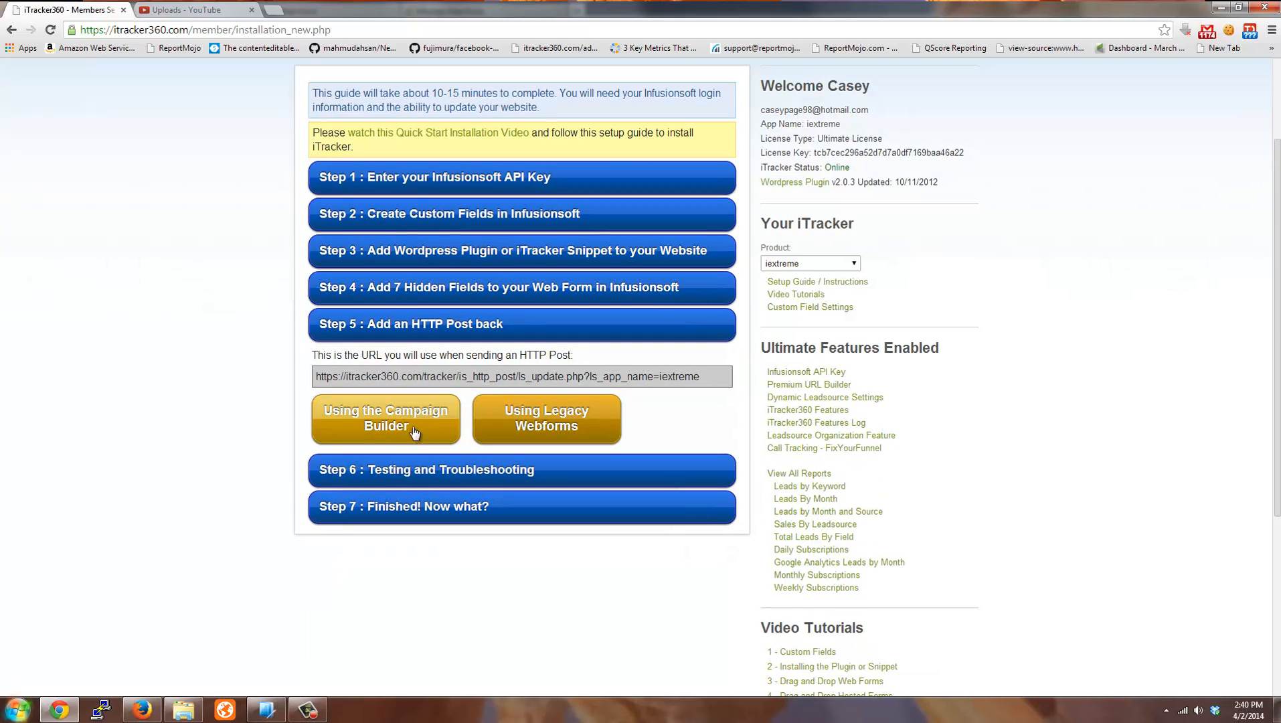
click(385, 419)
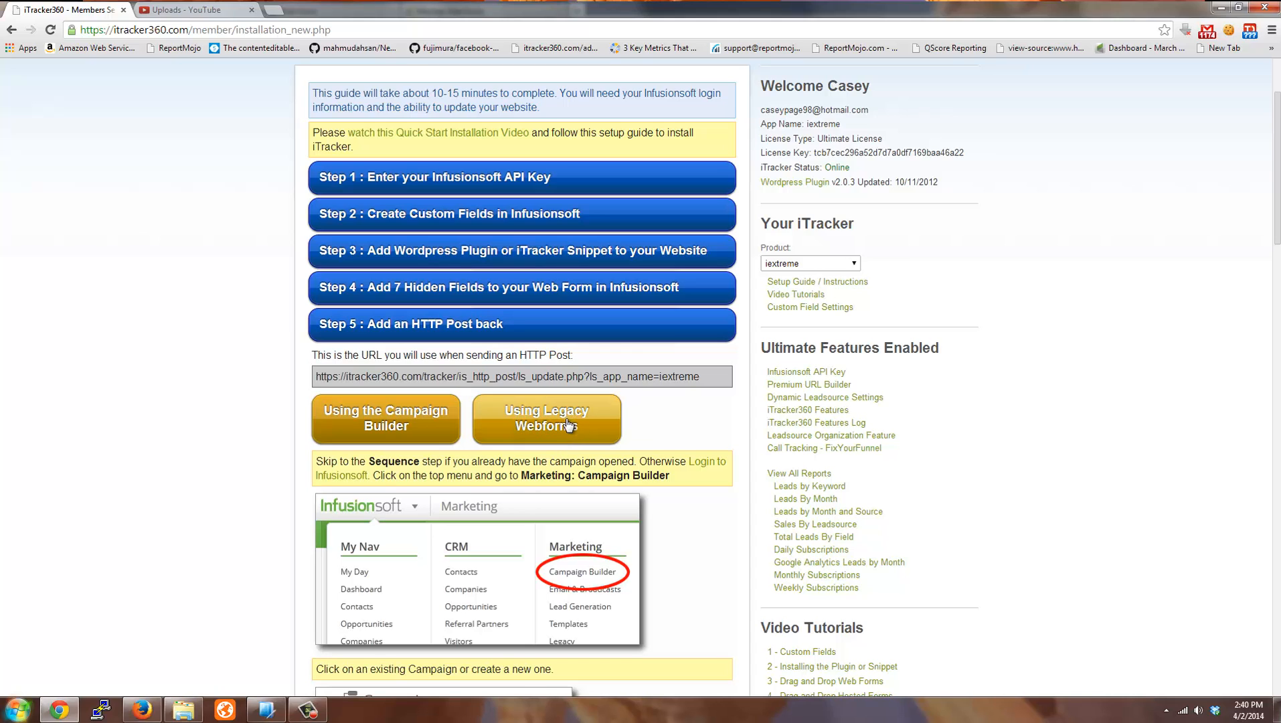
mouse_move(364, 406)
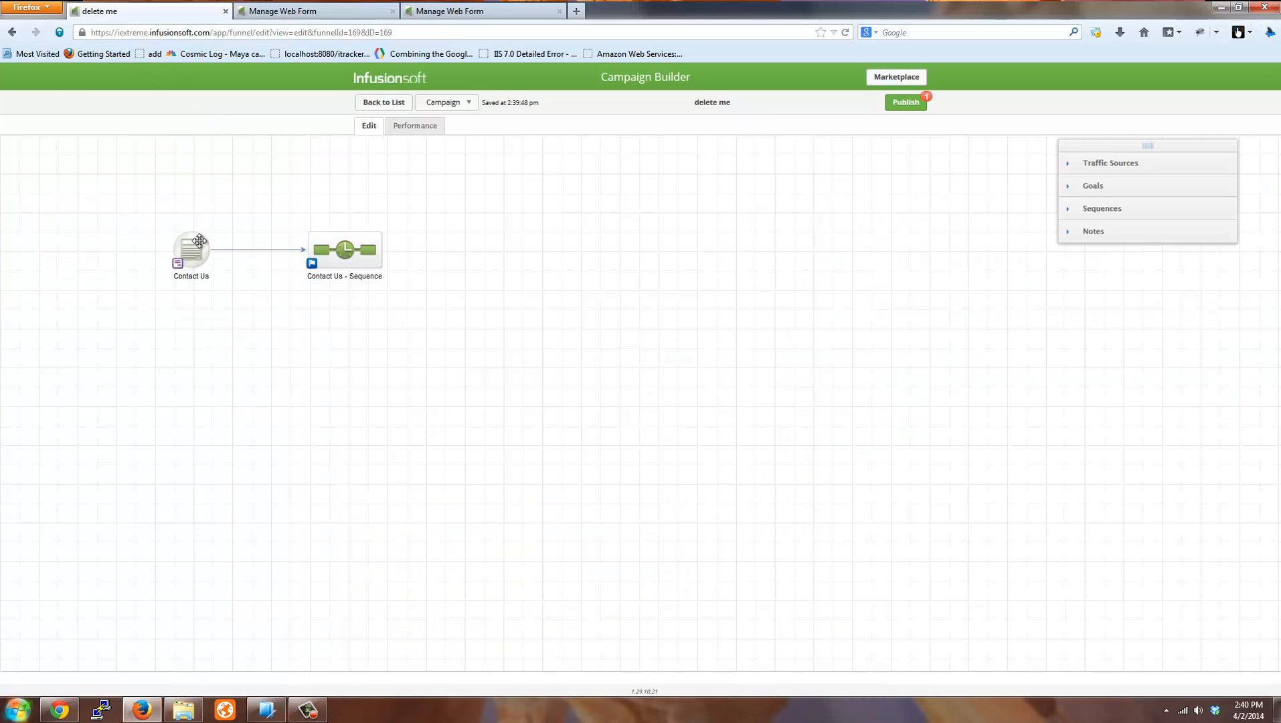
Select the Contact Us web form goal and open its Contact Us - Sequence.
click(190, 249)
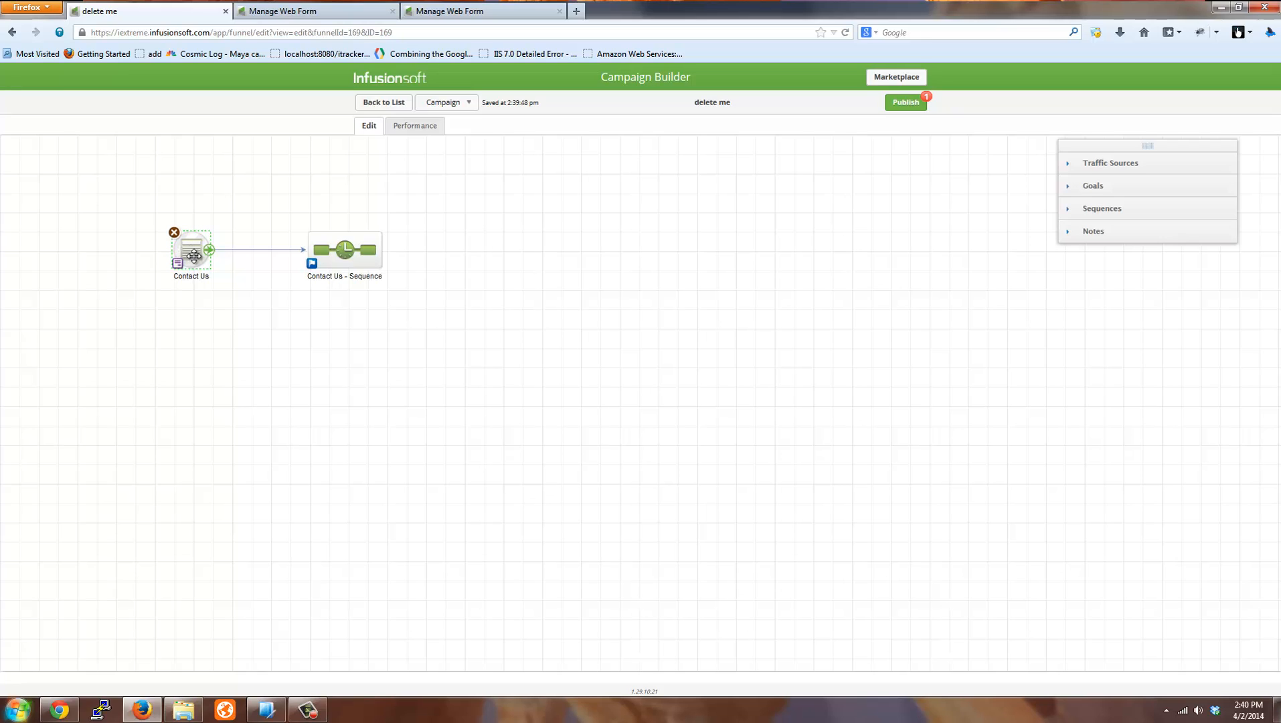
click(1102, 208)
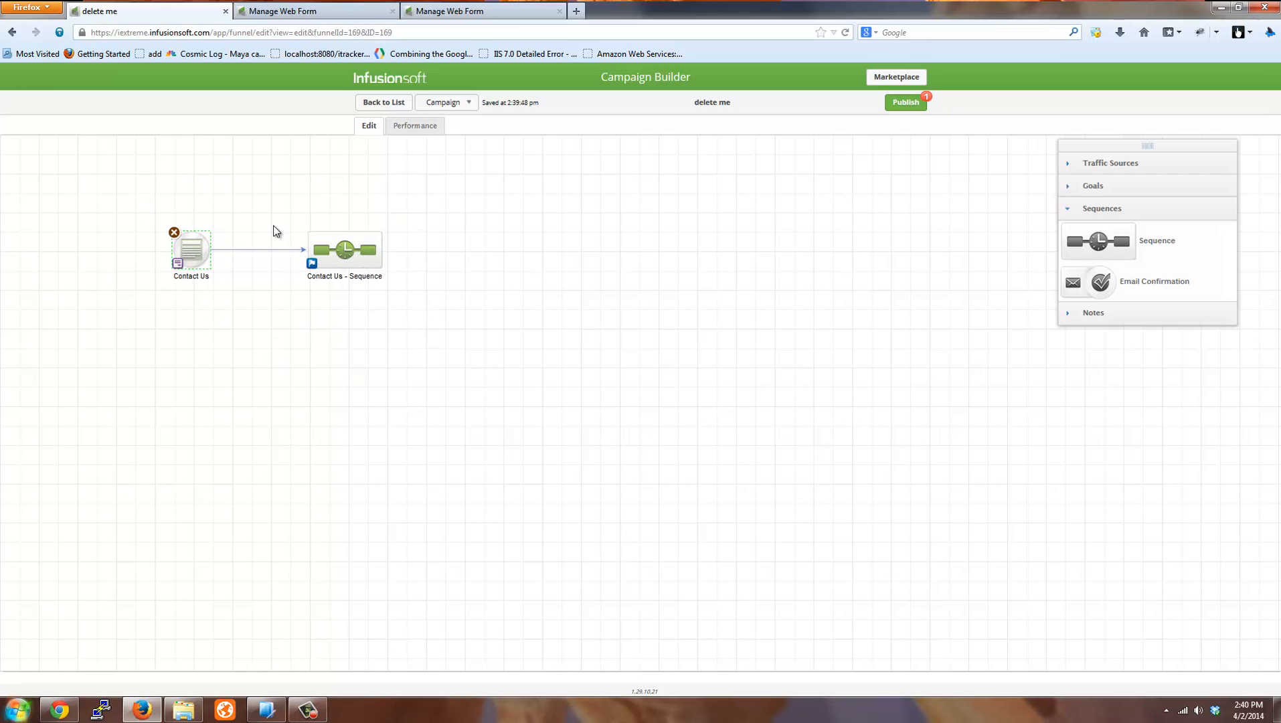
mouse_move(280, 229)
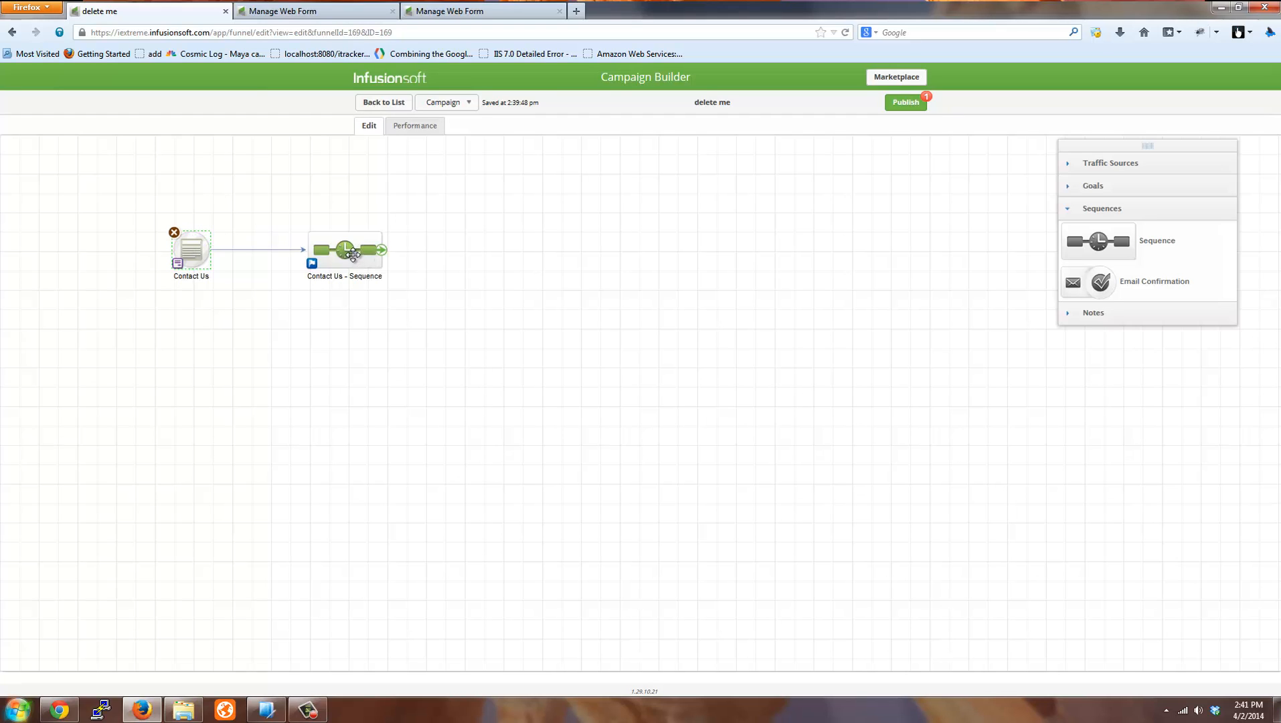
double_click(345, 248)
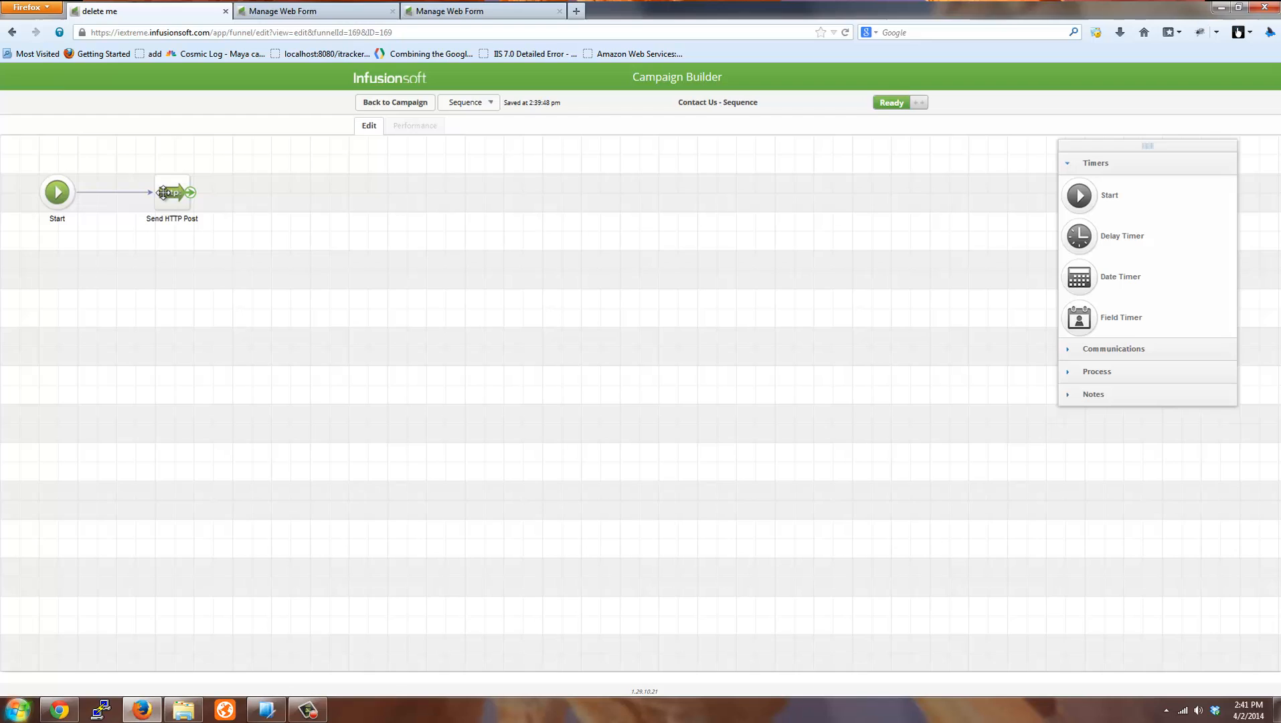
Inspect the Send HTTP Post URL, contactId pair and common contact merge fields, then start a test.
click(171, 193)
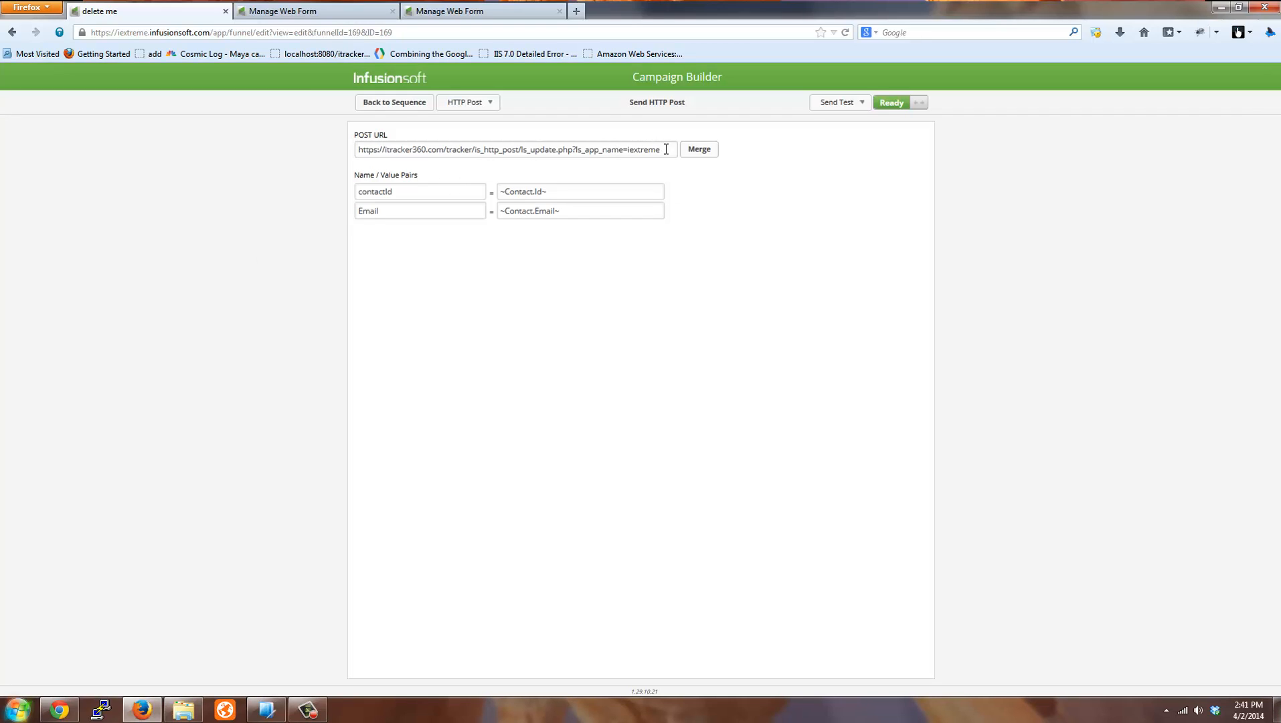
triple_click(508, 149)
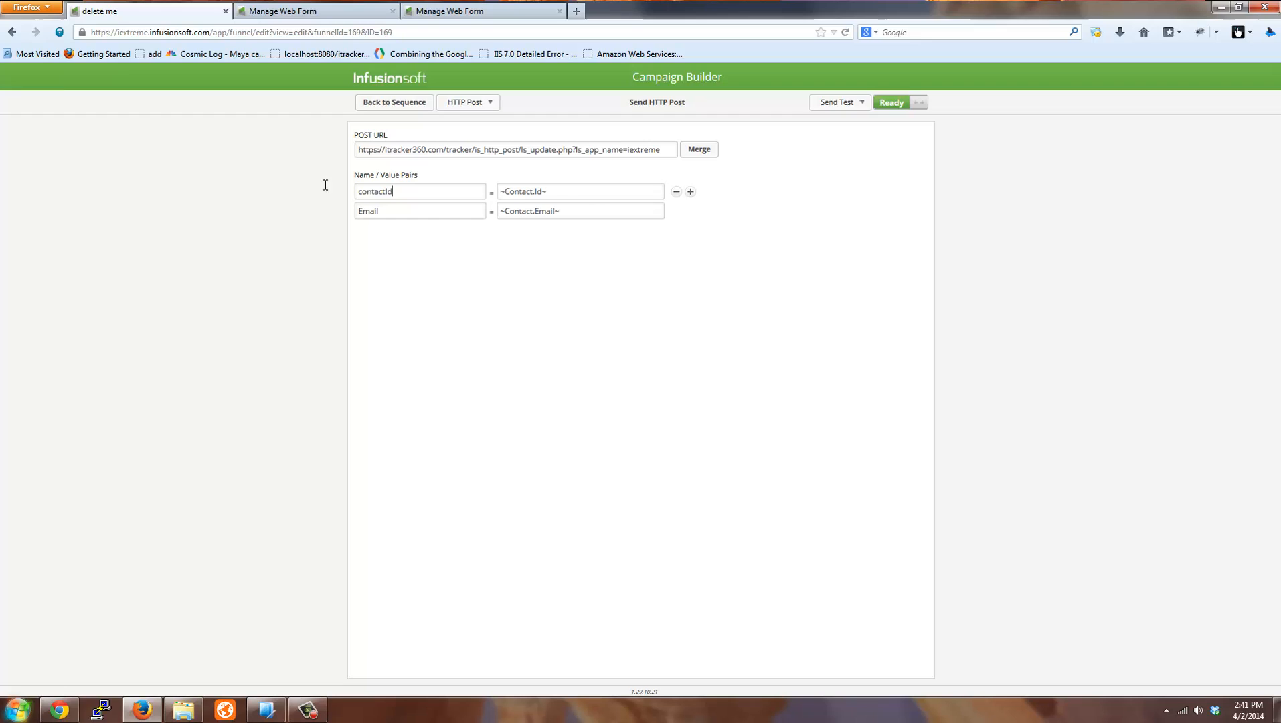
double_click(374, 192)
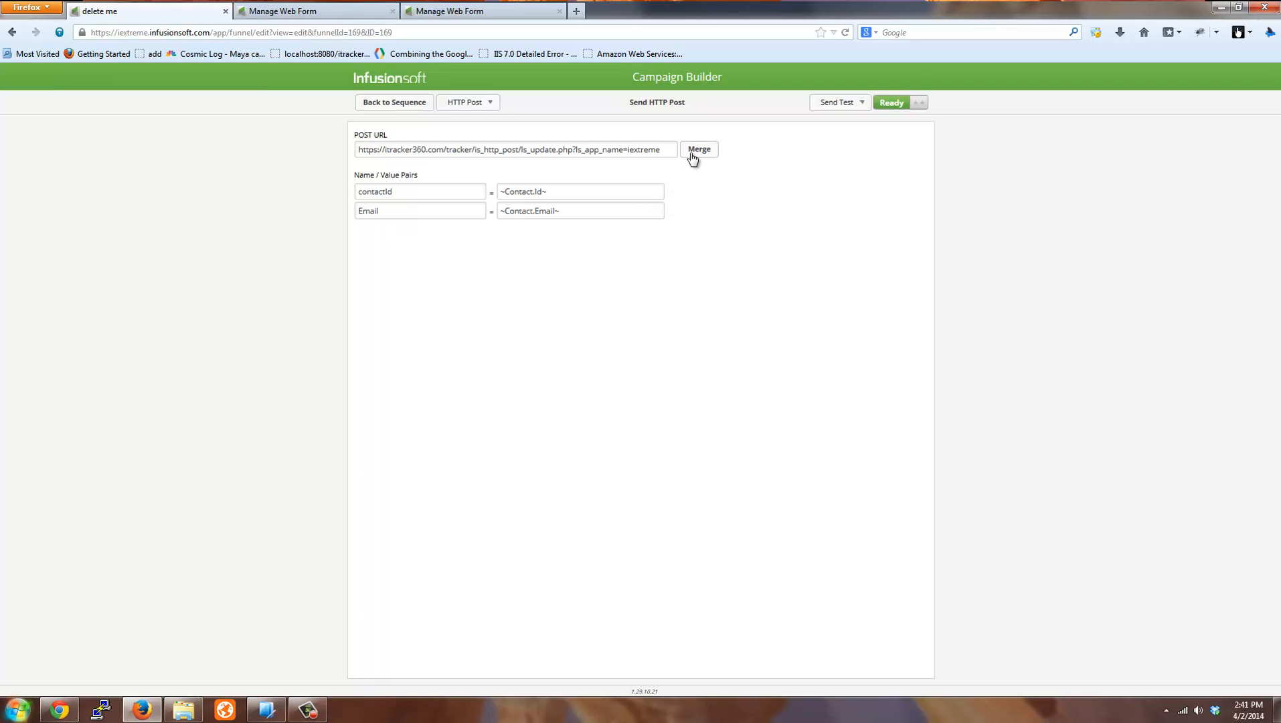
click(699, 149)
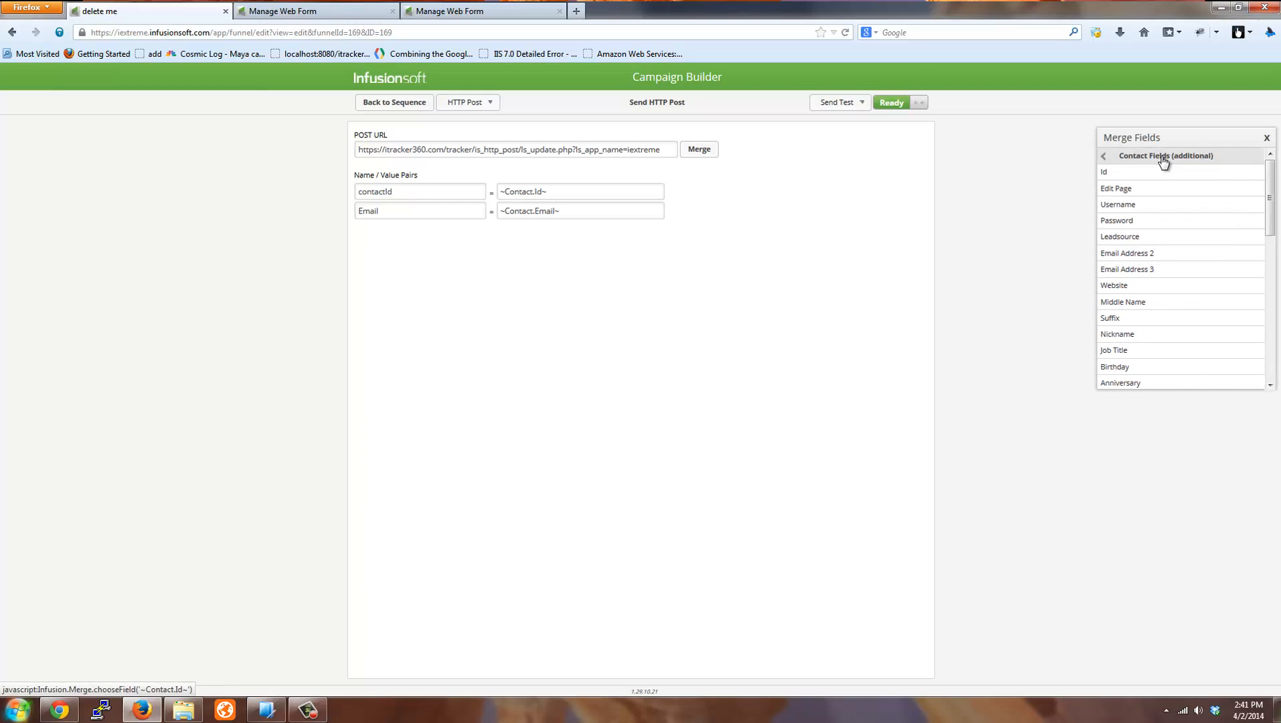
click(1104, 156)
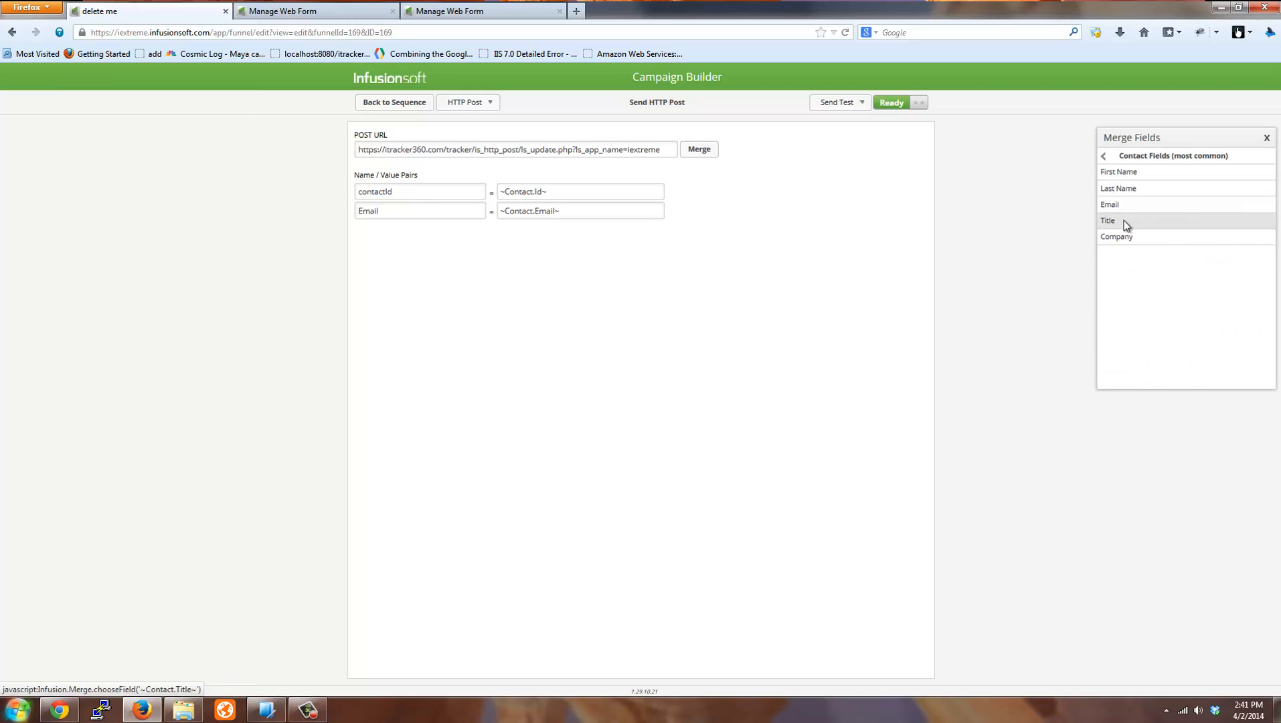
mouse_move(649, 320)
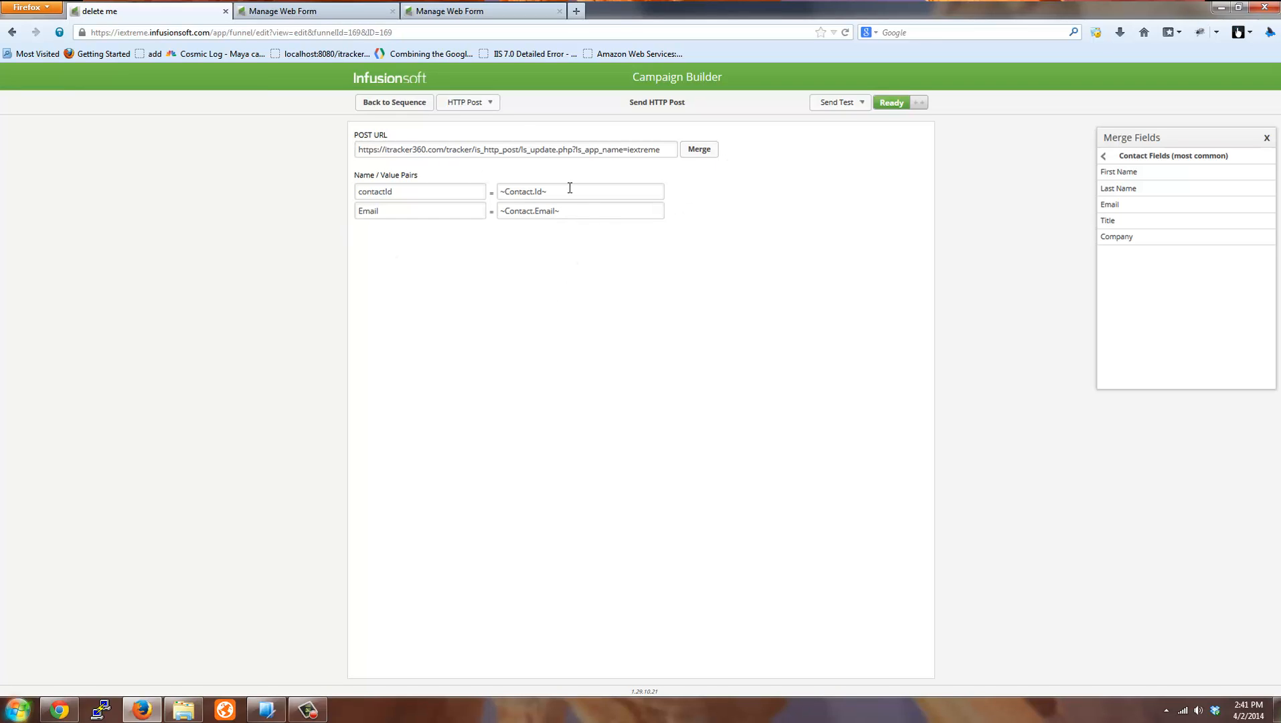
mouse_move(559, 161)
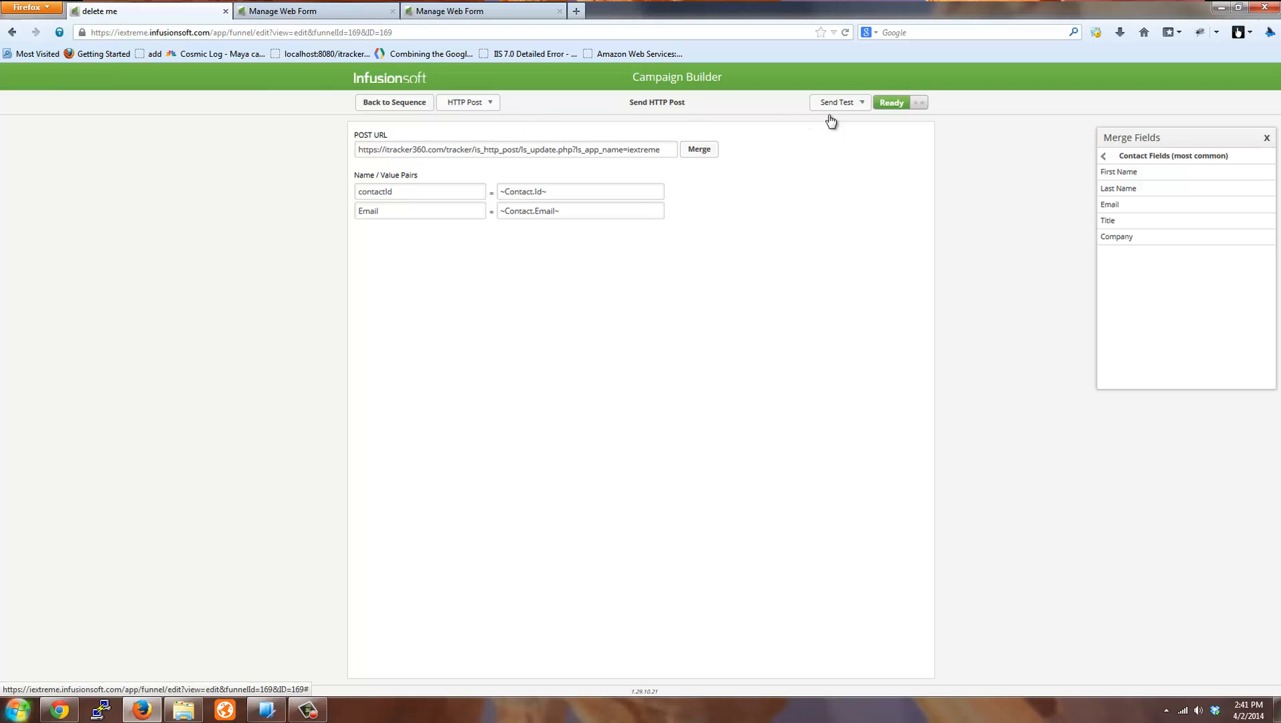
mouse_move(556, 309)
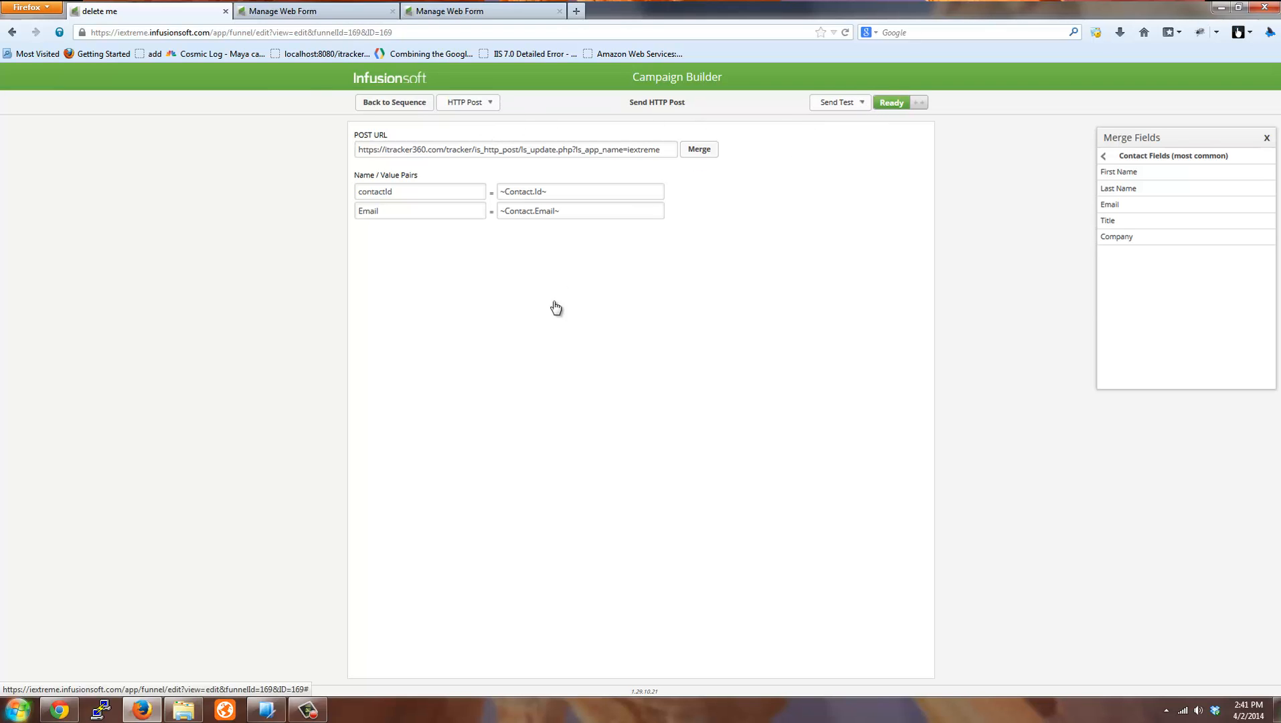
mouse_move(510, 160)
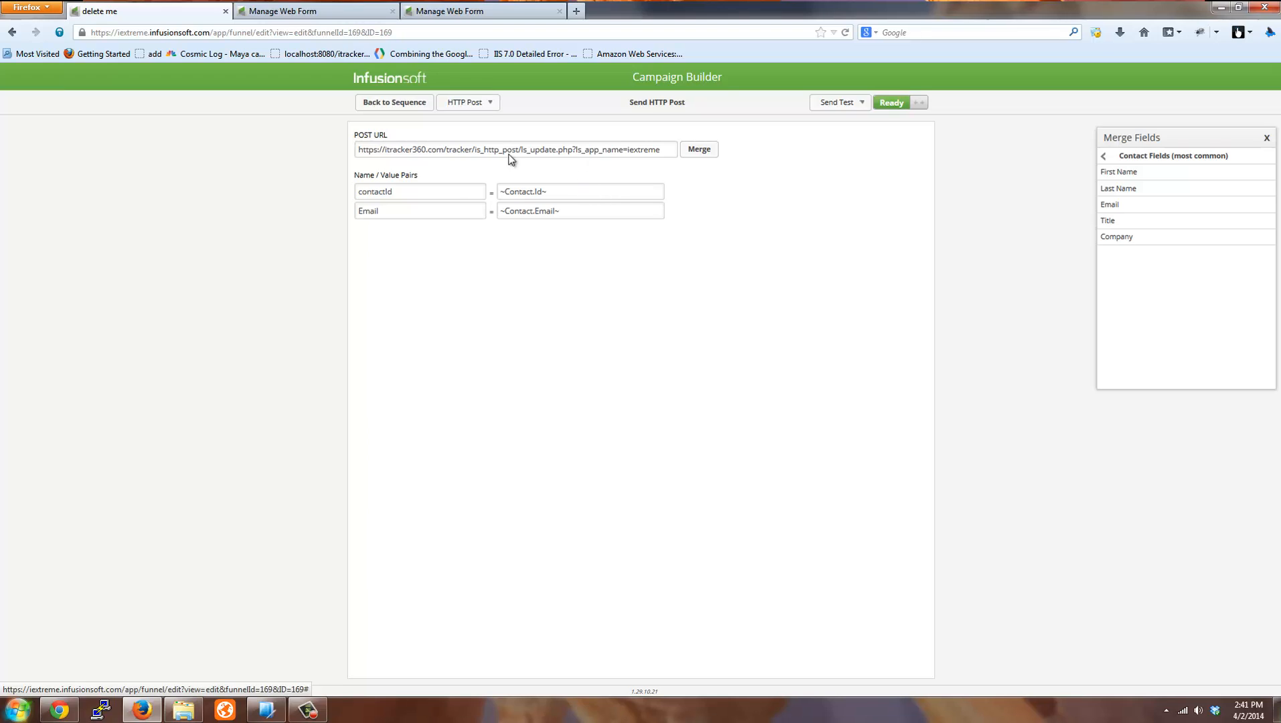
mouse_move(668, 319)
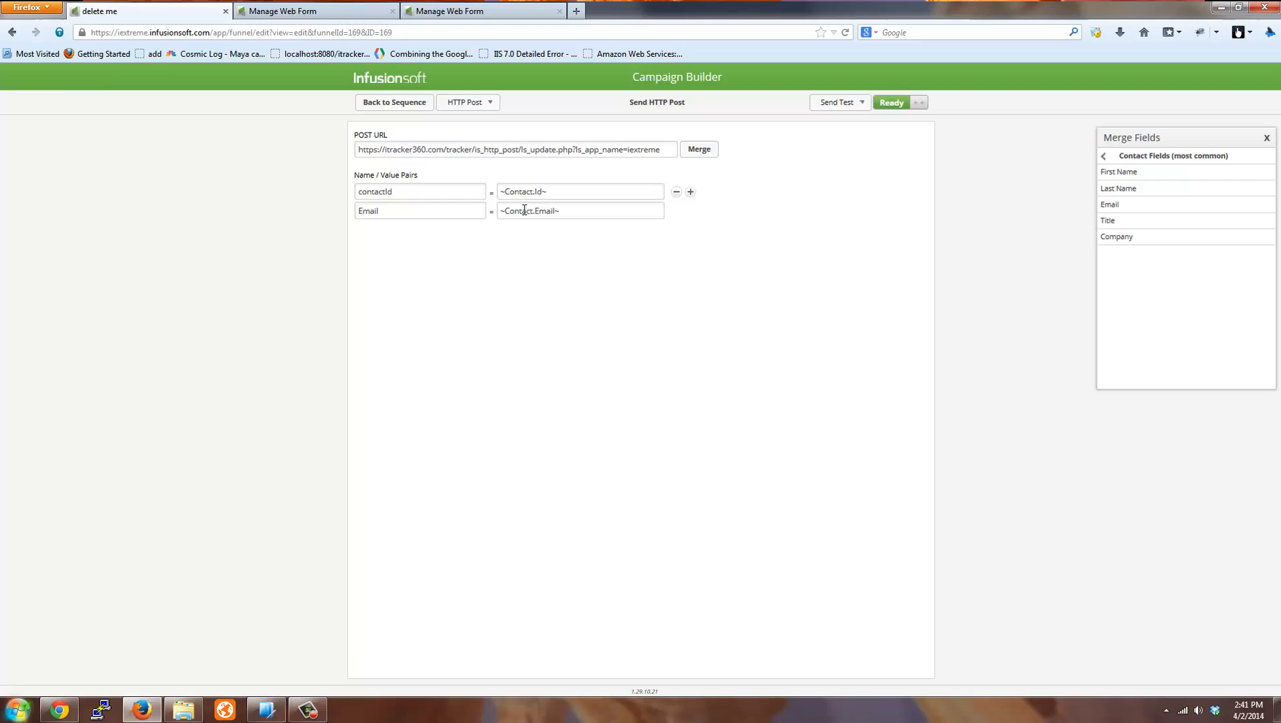
click(468, 102)
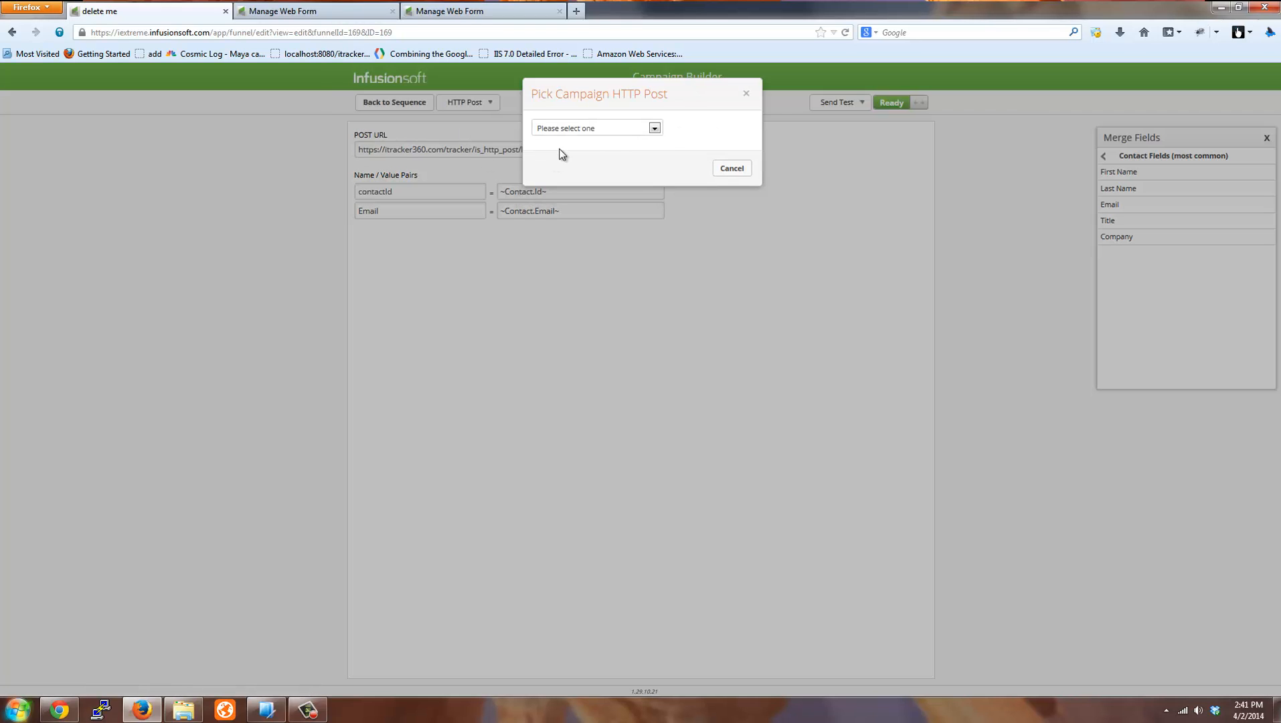
click(596, 127)
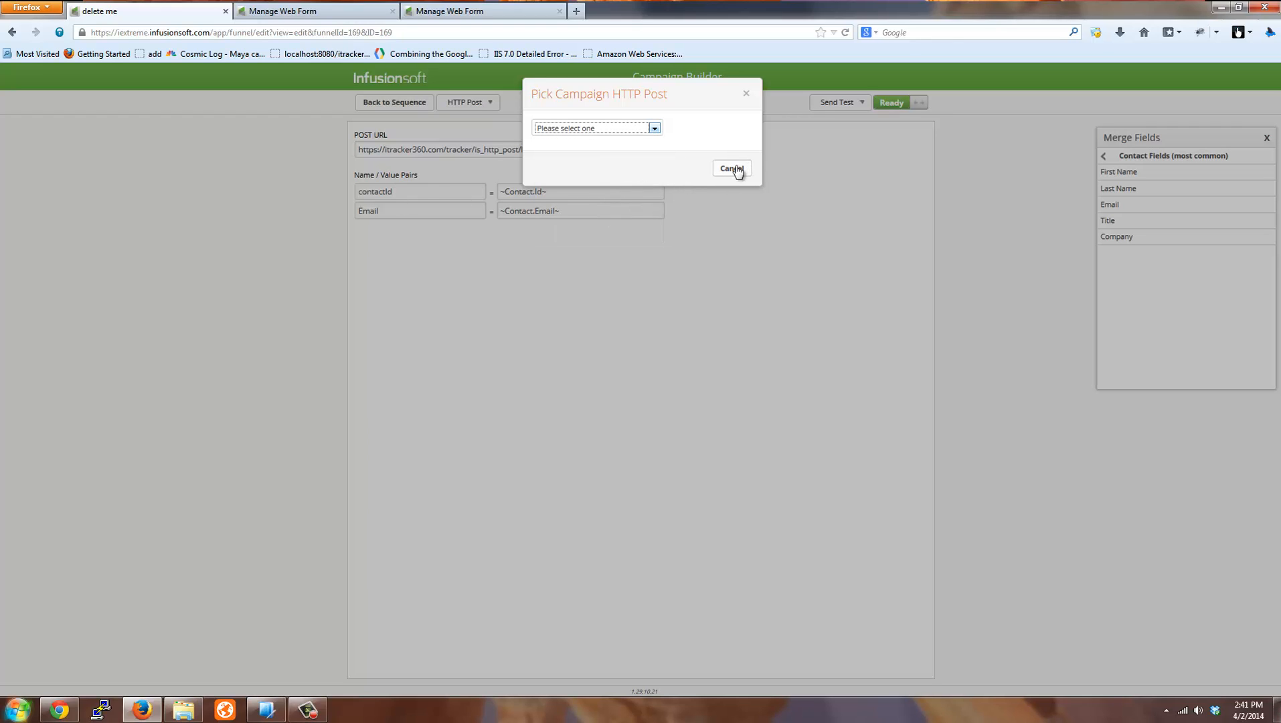
click(731, 168)
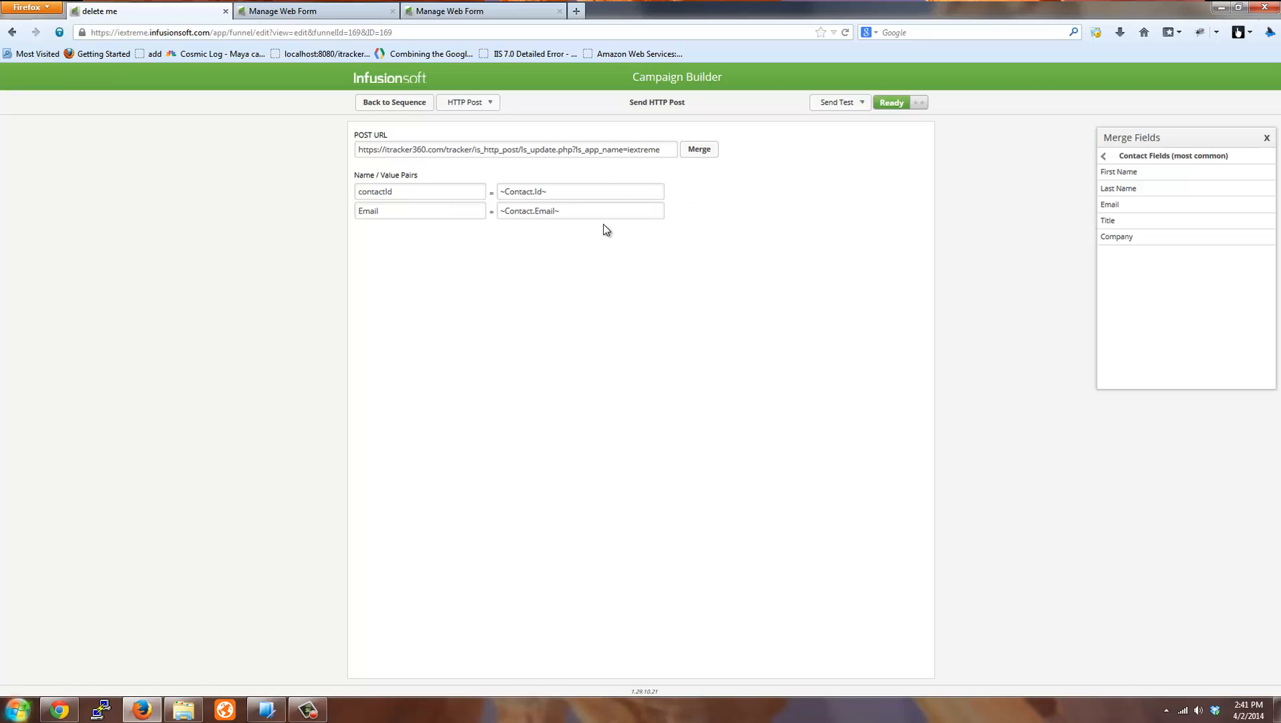
mouse_move(411, 119)
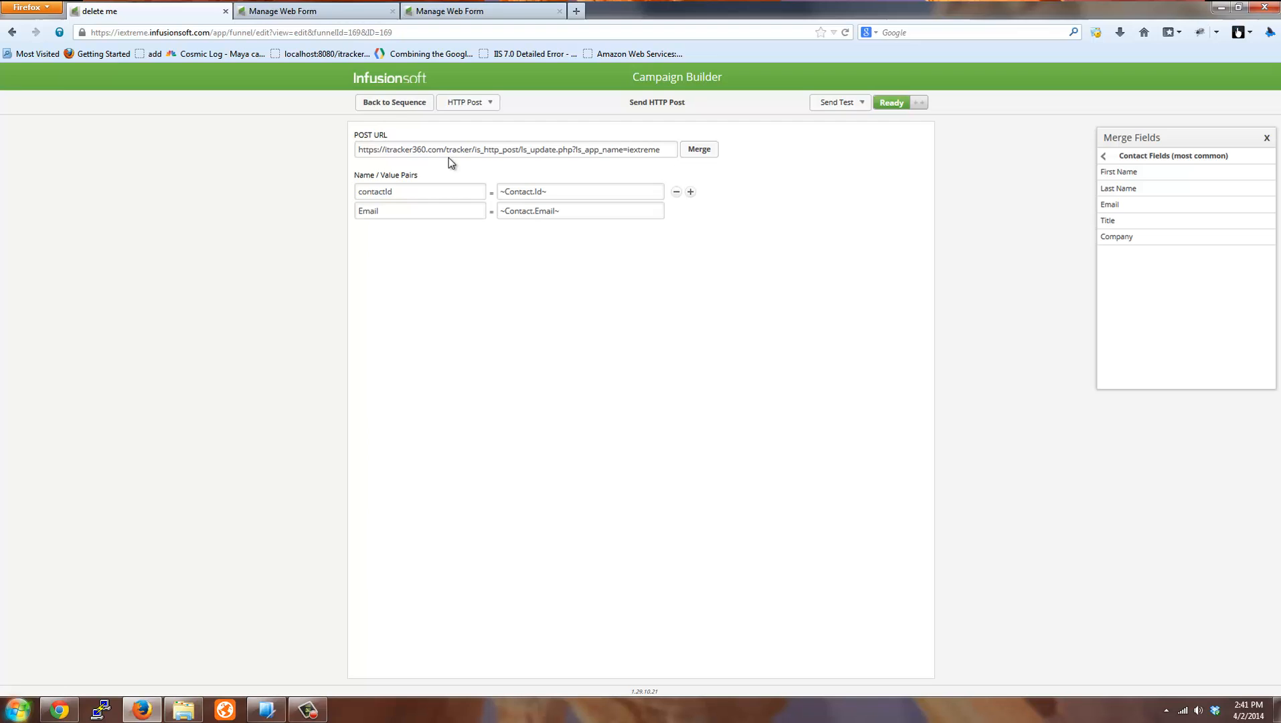
Return from the HTTP post settings to the Contact Us sequence canvas.
click(393, 103)
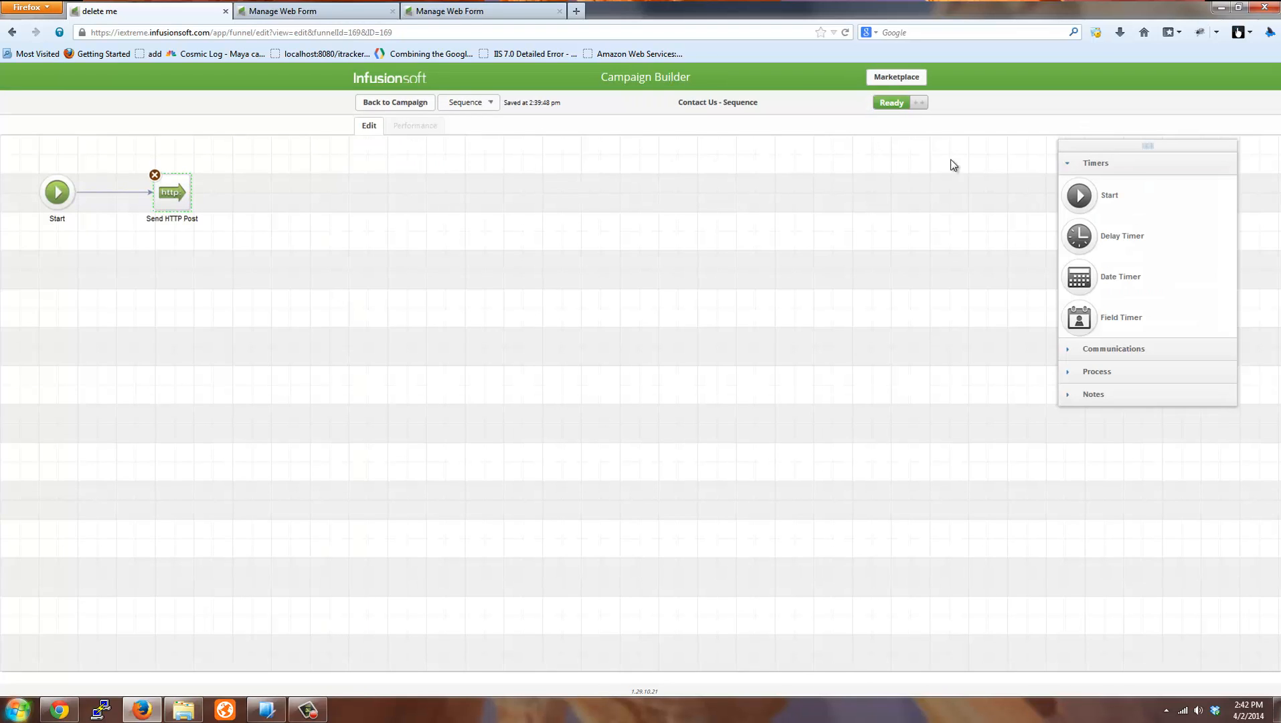
mouse_move(225, 238)
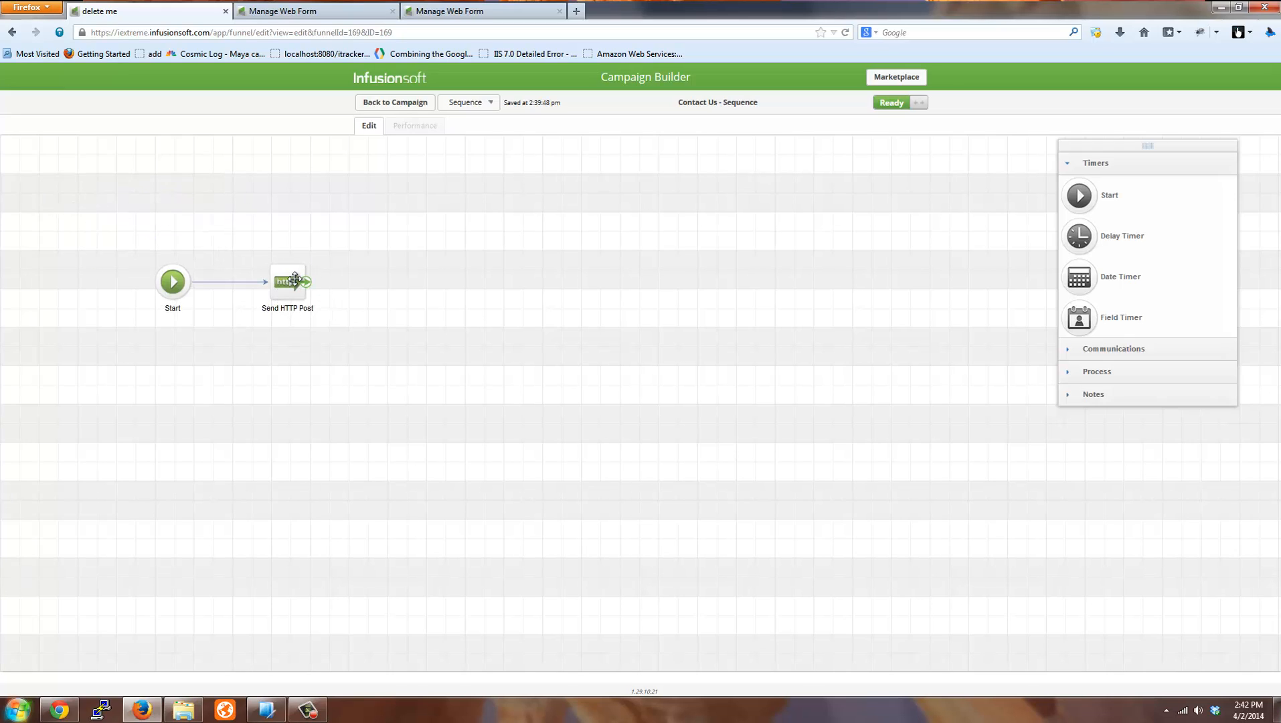
mouse_move(302, 177)
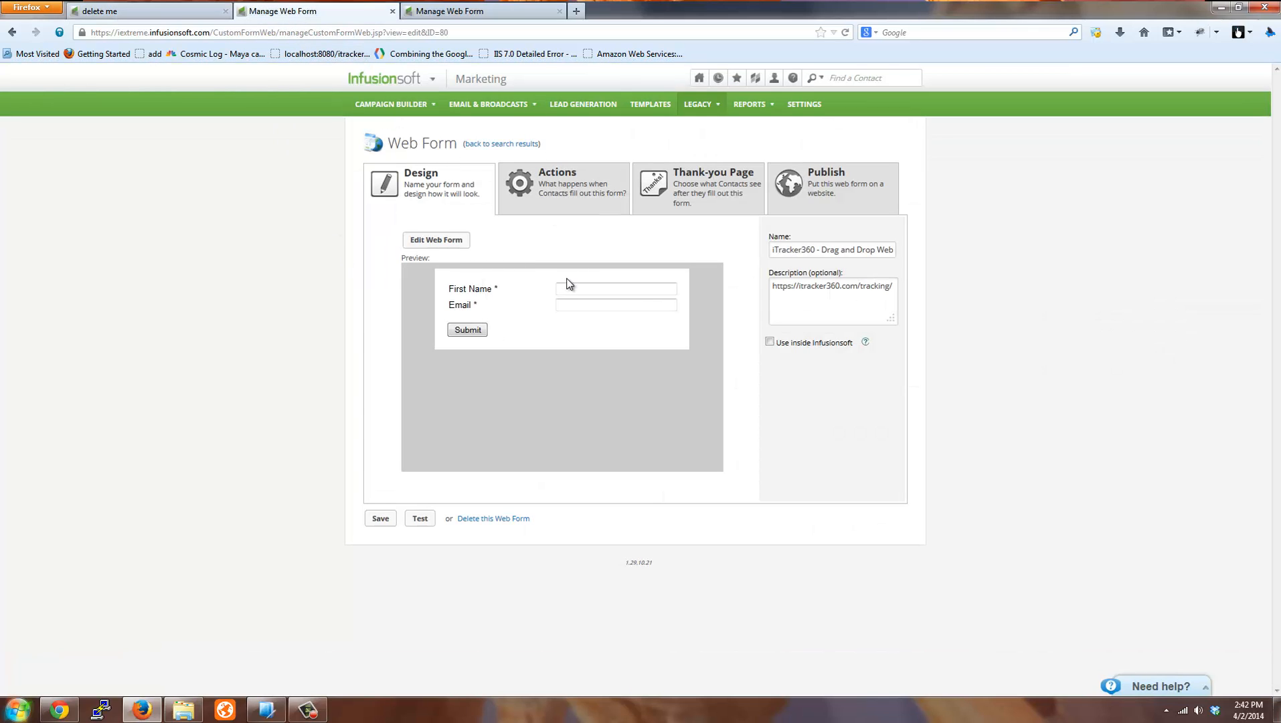
Add and save an HTTP post action to the iTracker360 update.php URL, removing the duplicate.
click(563, 186)
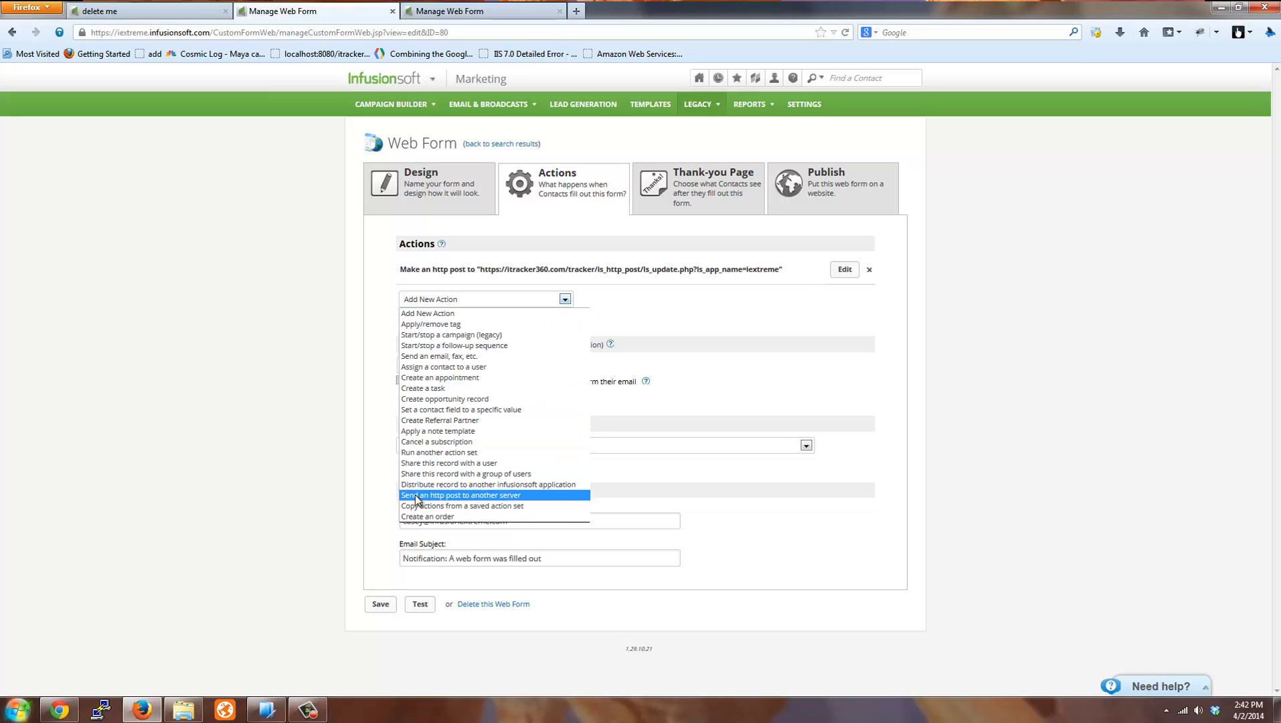
click(460, 496)
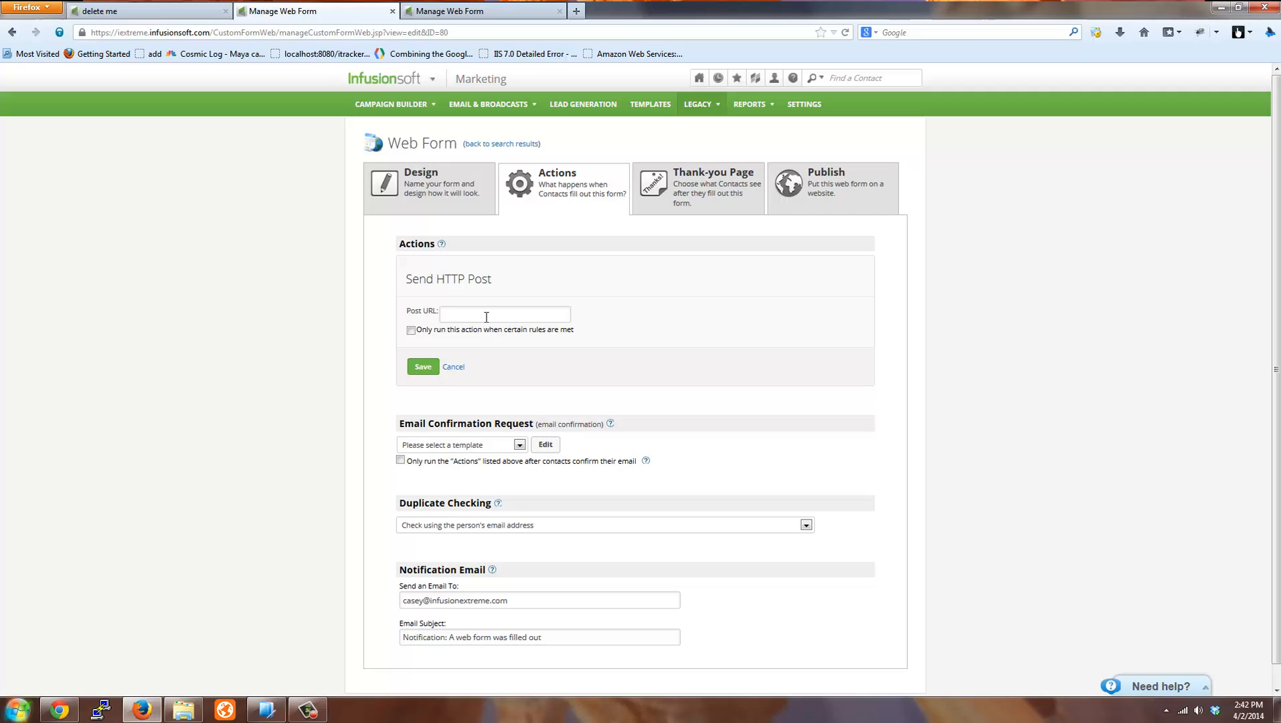
text(pdate.php?ls_app_name=iextreme)
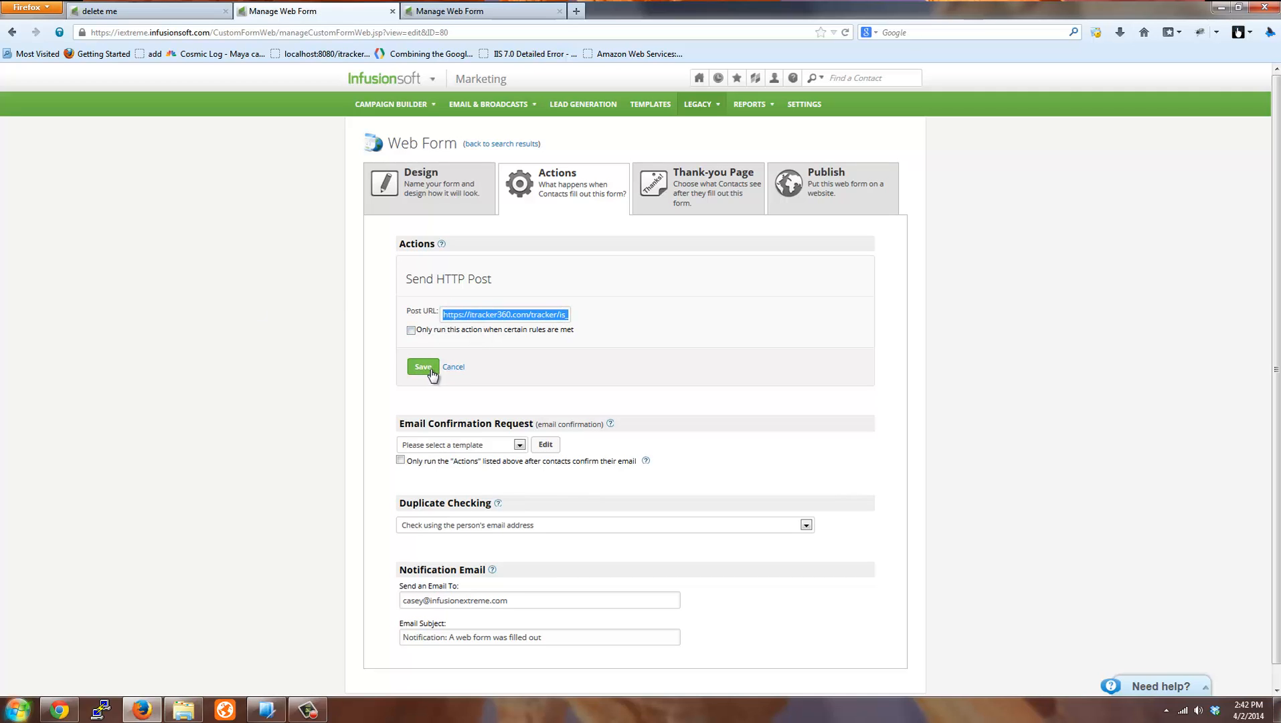
click(422, 366)
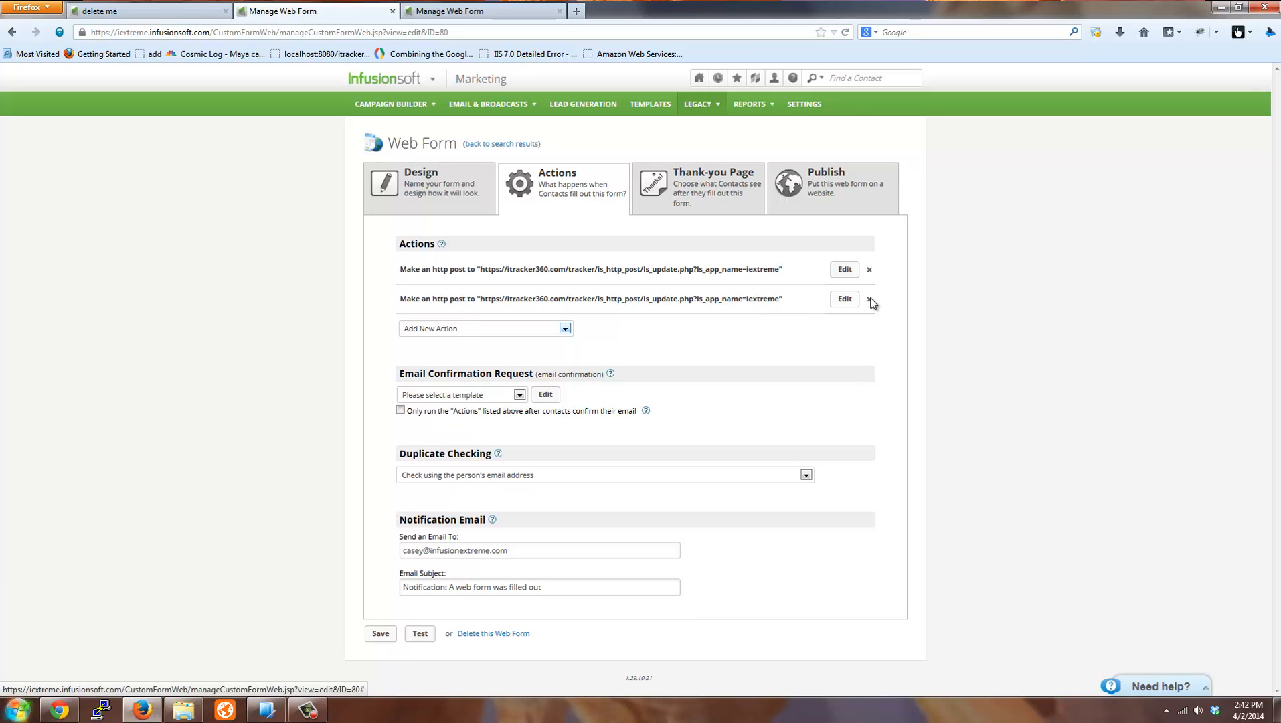
click(869, 298)
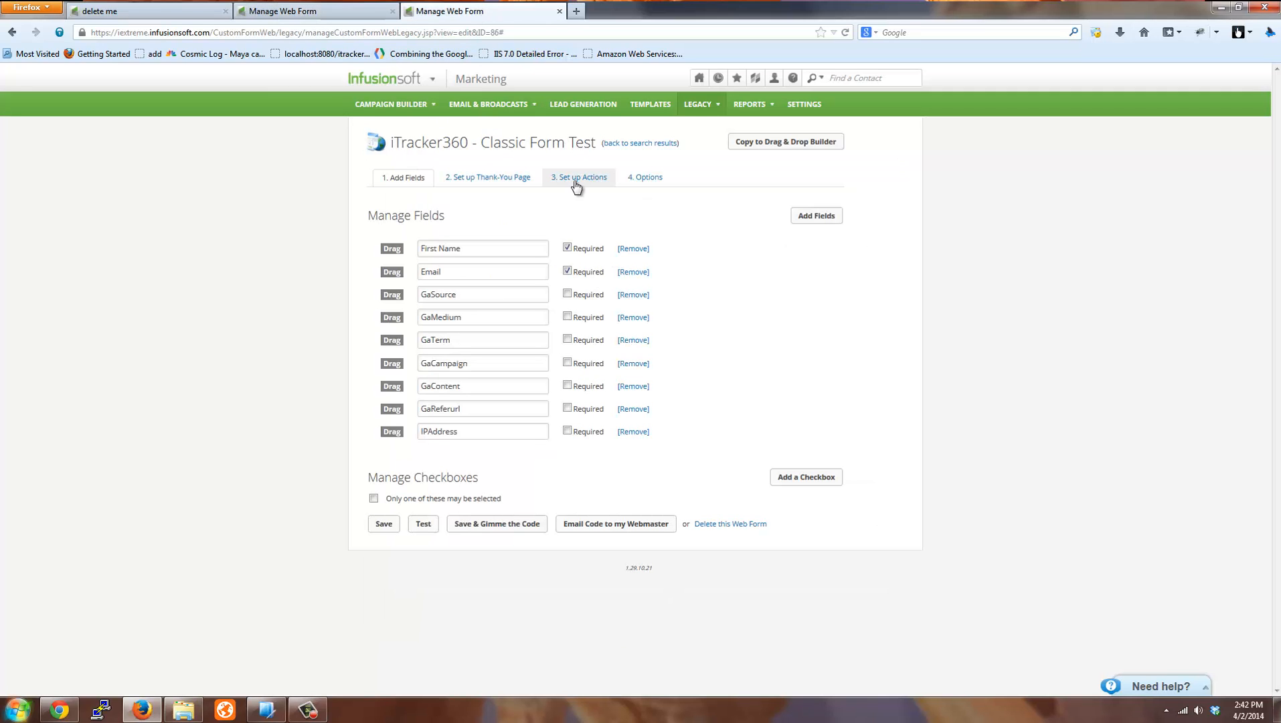
Add a 'Send an http post to another server' action to the Classic Form Test, then return to the sequence.
click(582, 177)
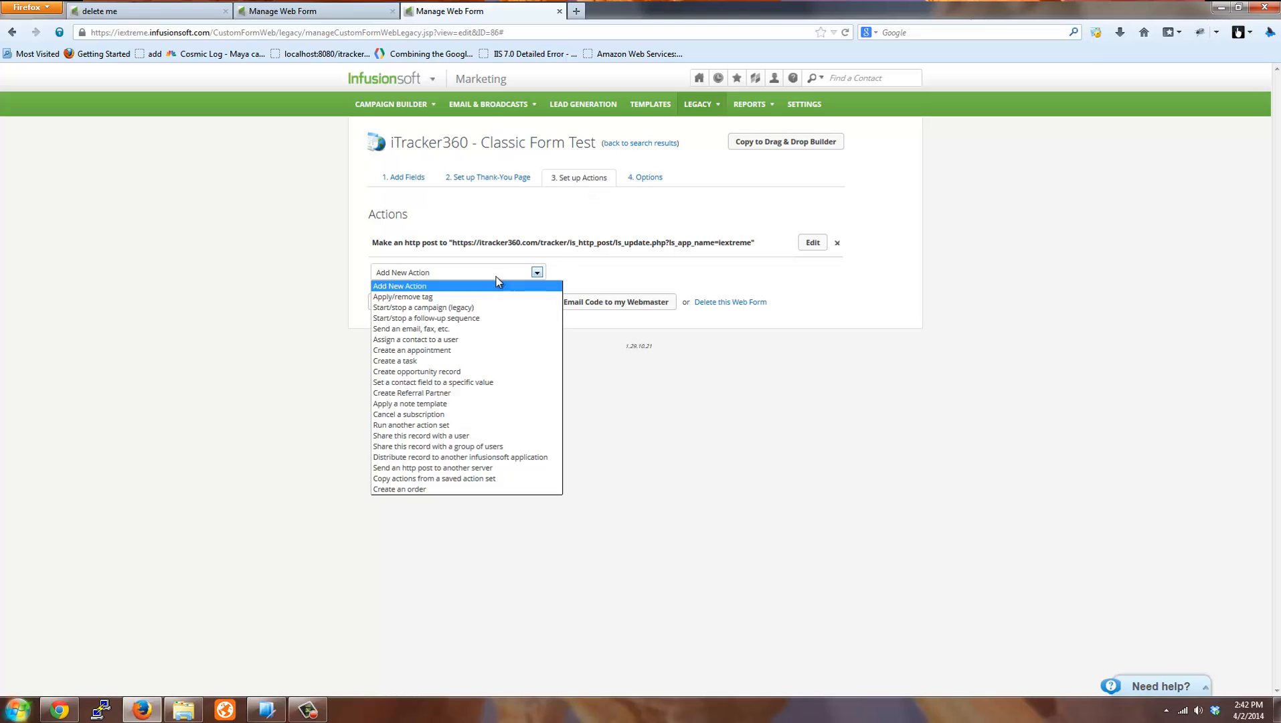
mouse_move(455, 474)
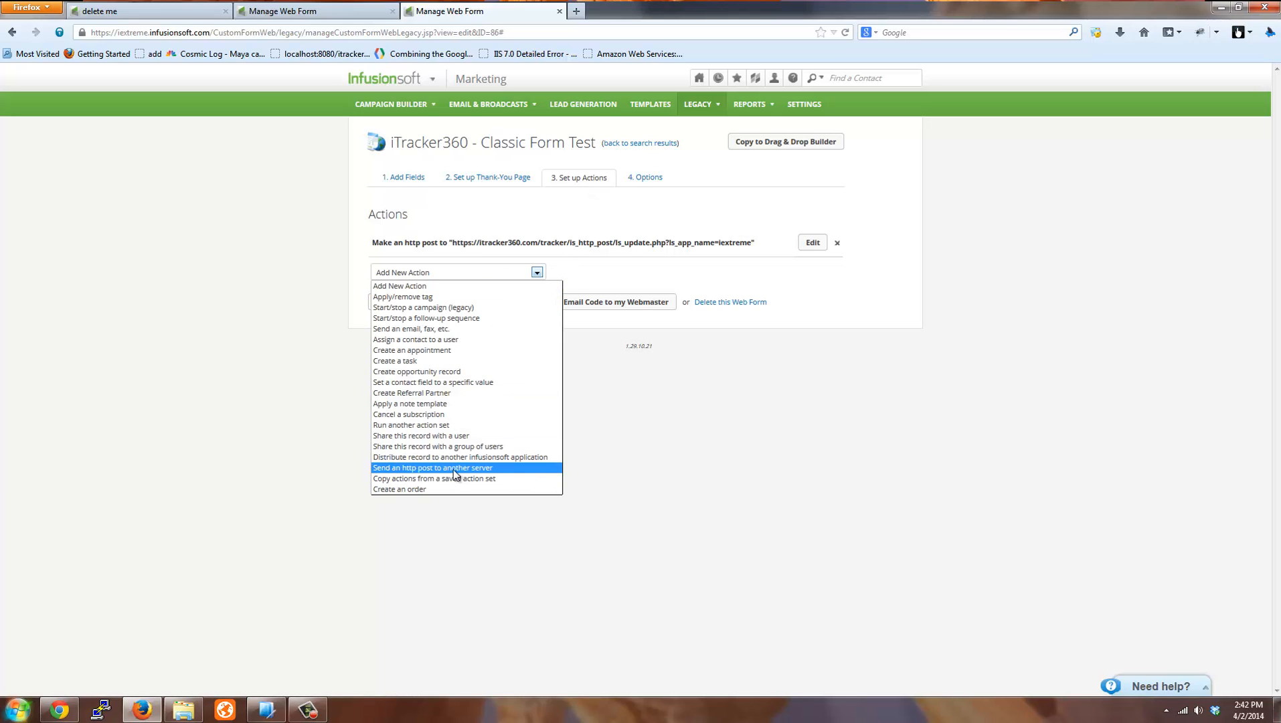
click(433, 467)
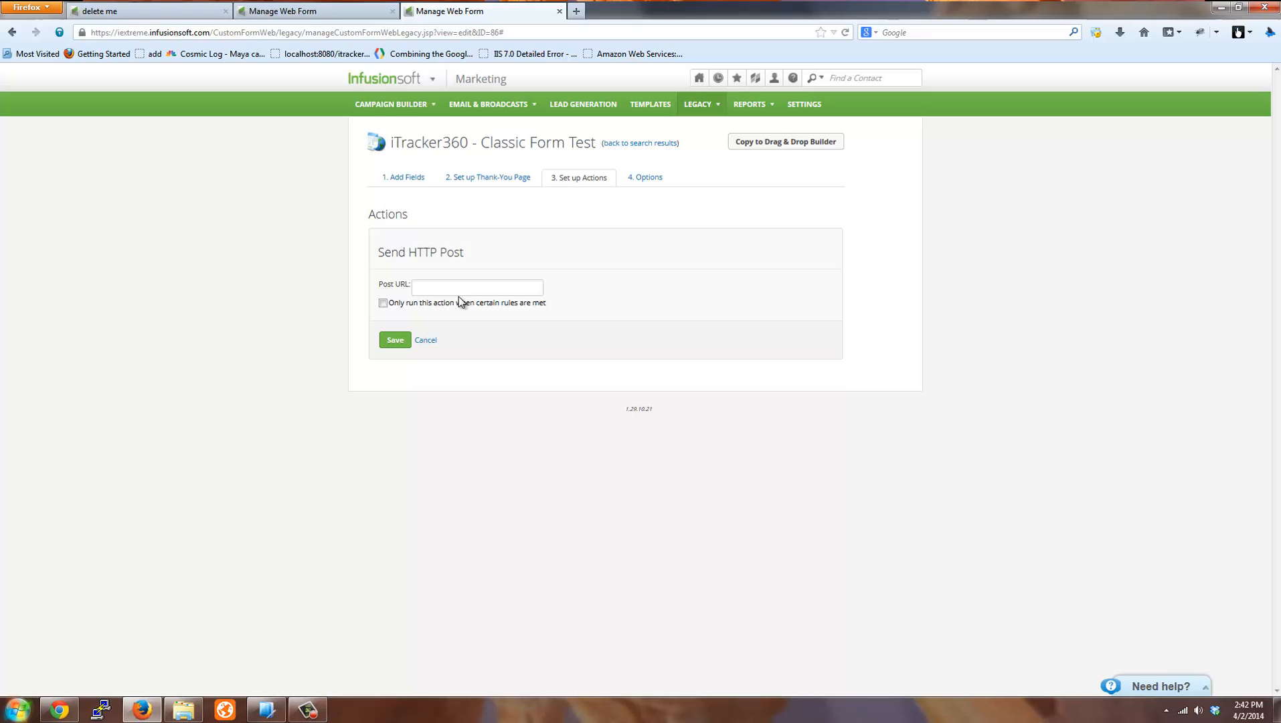
click(394, 340)
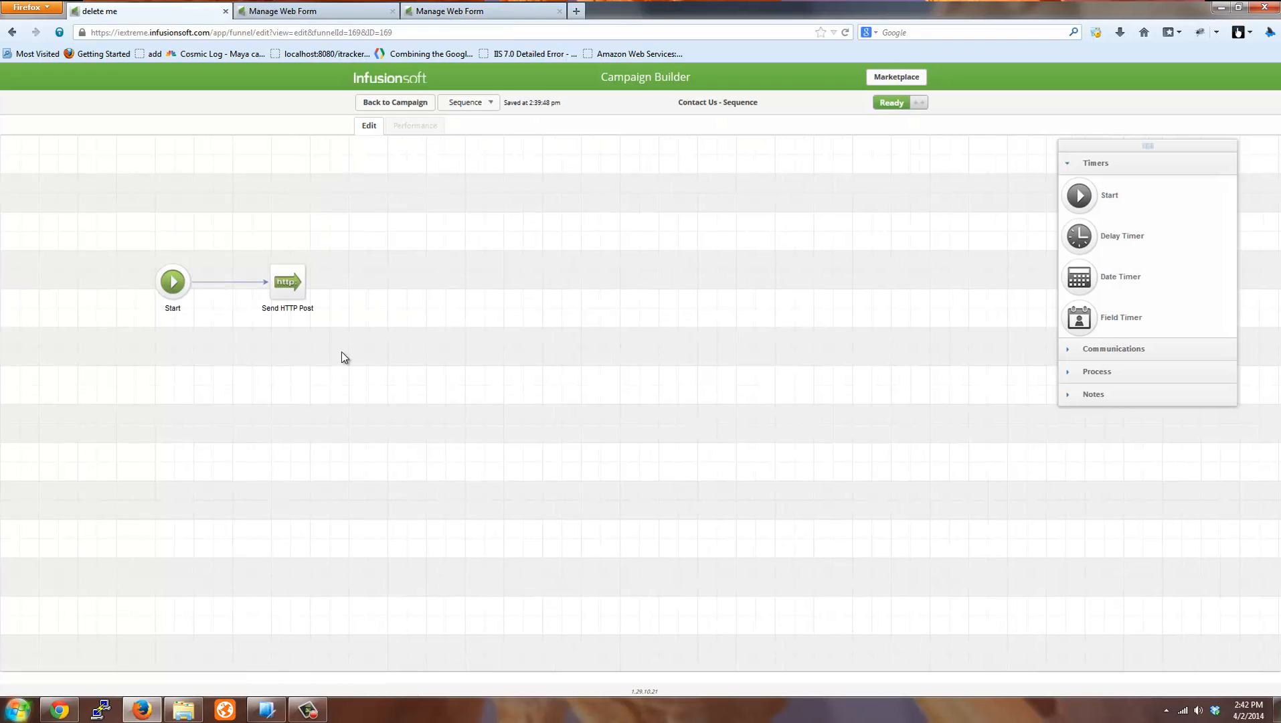
mouse_move(316, 327)
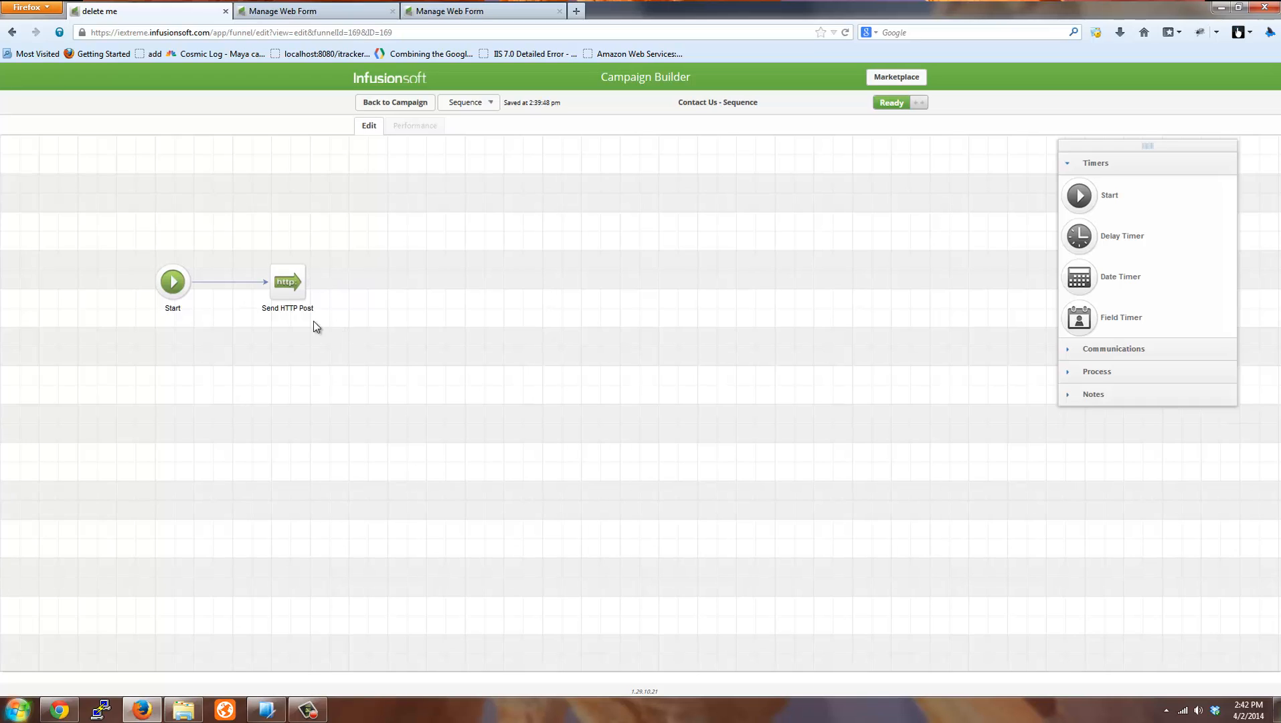
mouse_move(362, 307)
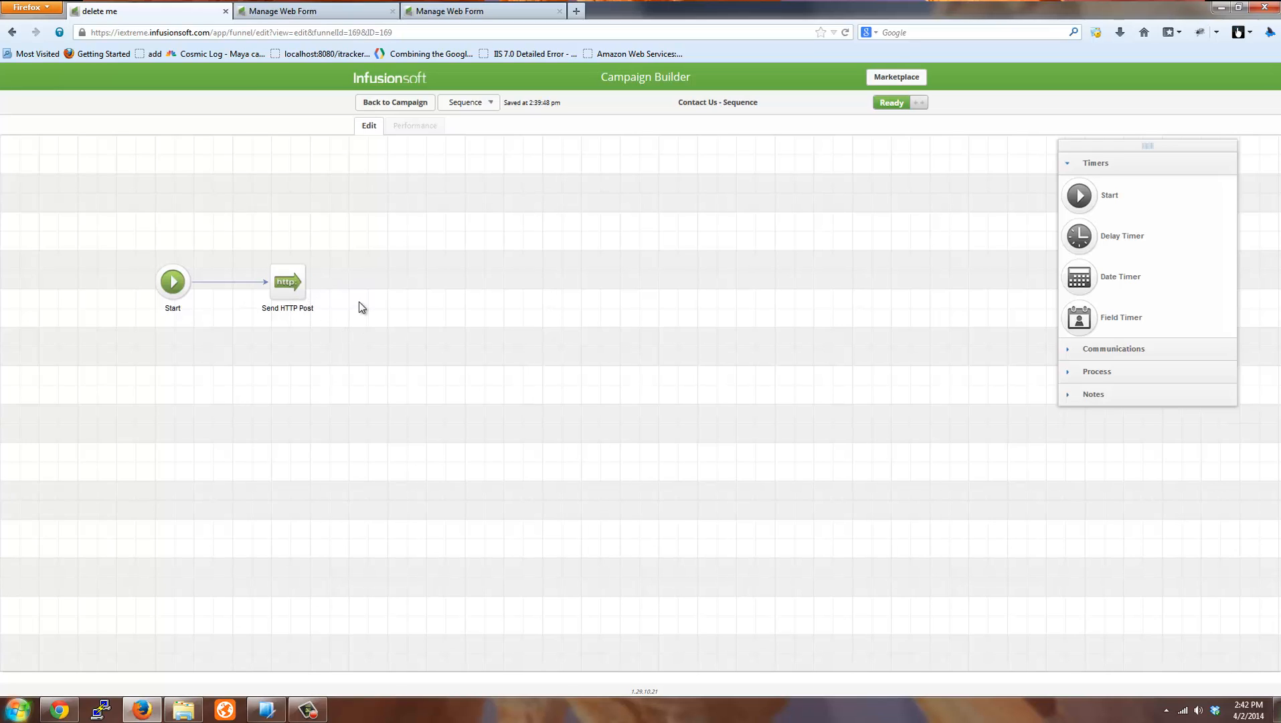
mouse_move(401, 363)
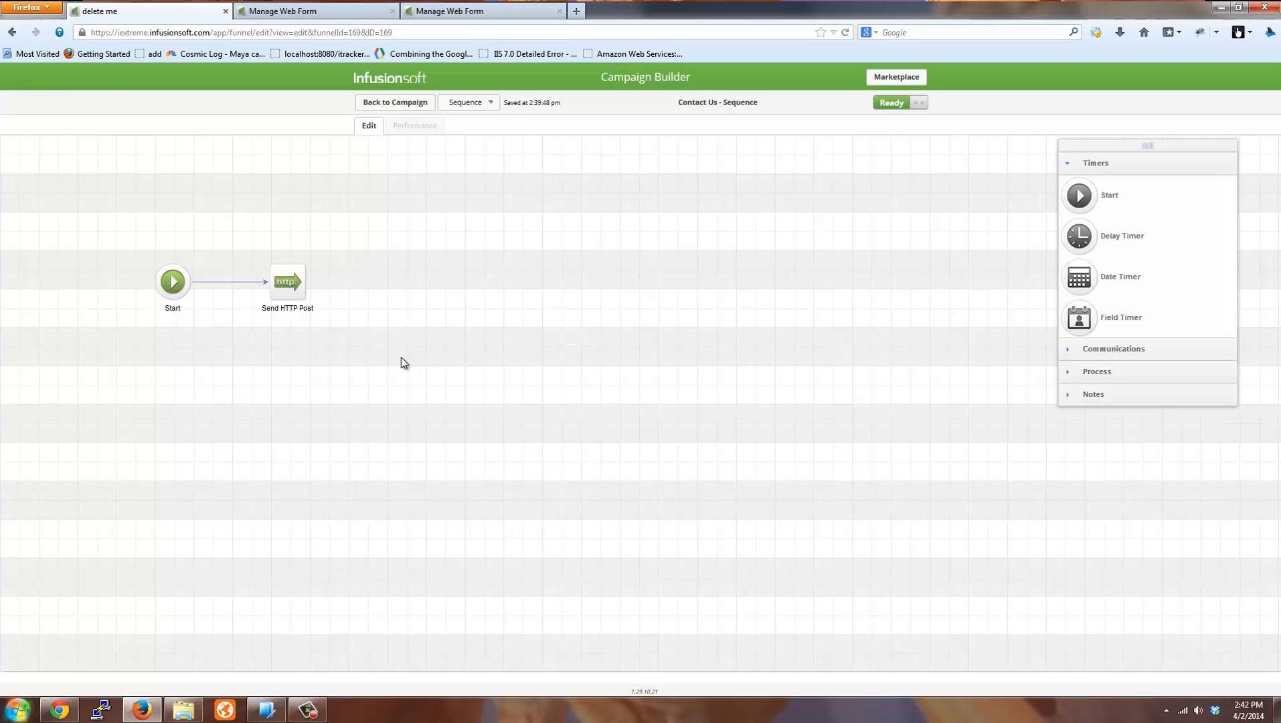
mouse_move(299, 331)
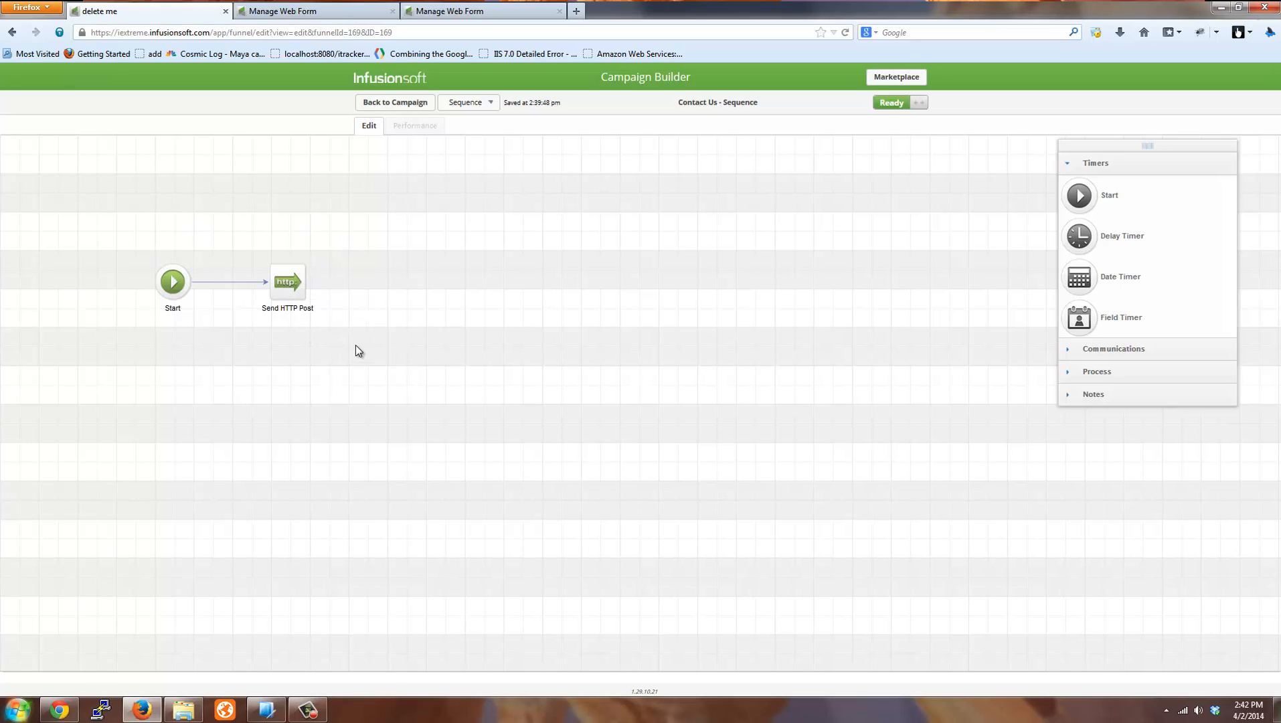
mouse_move(378, 346)
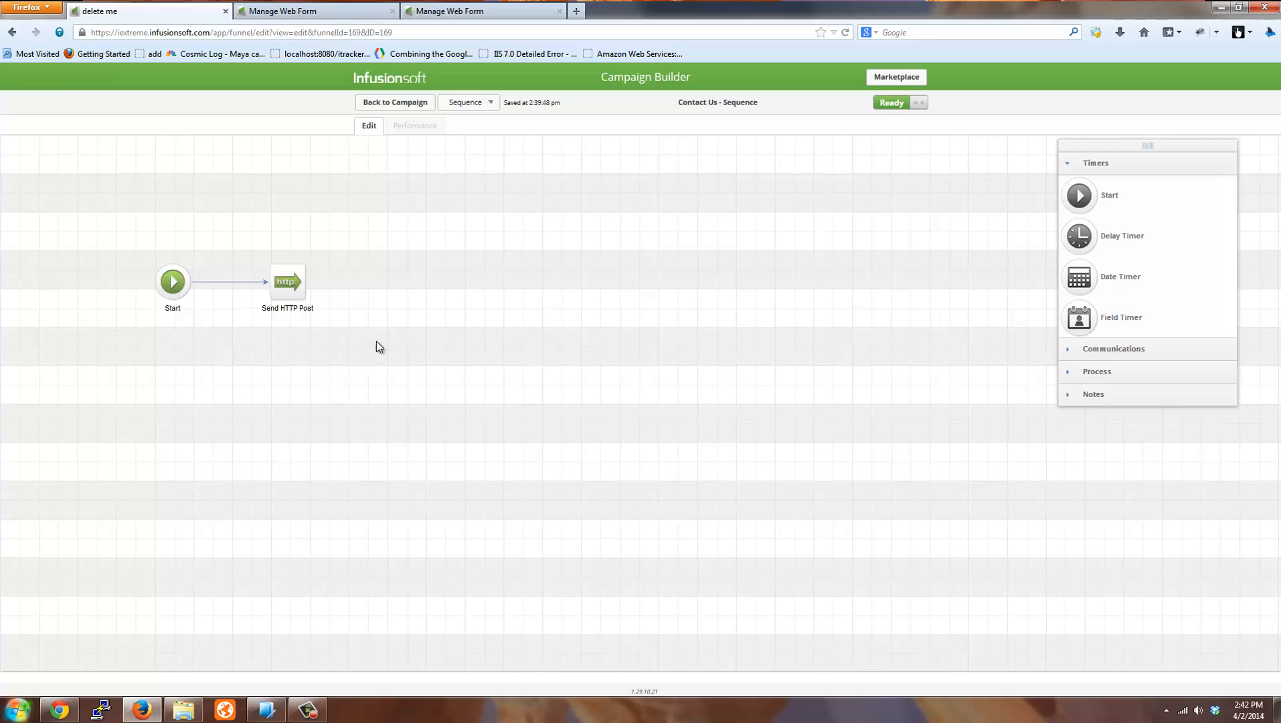
mouse_move(386, 377)
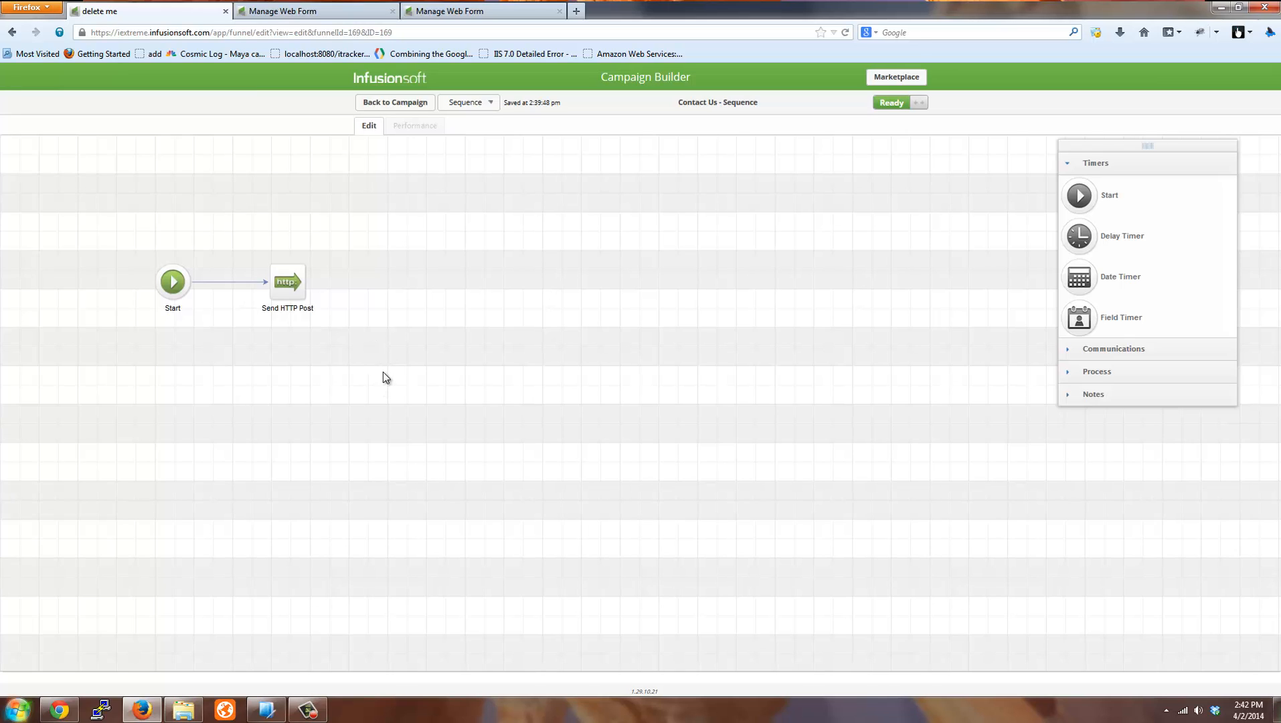